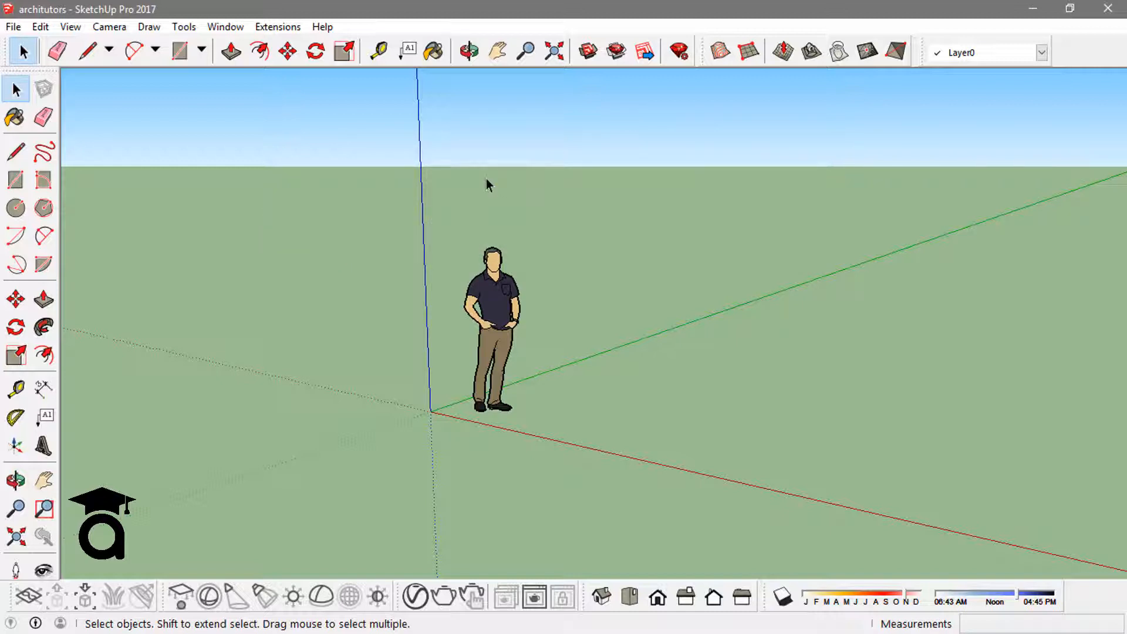
Step: Open the Default Tray via Paint Bucket, collapse Materials and Layers, and remove Scenes
{"action": "left_click", "coordinate": [432, 51]}
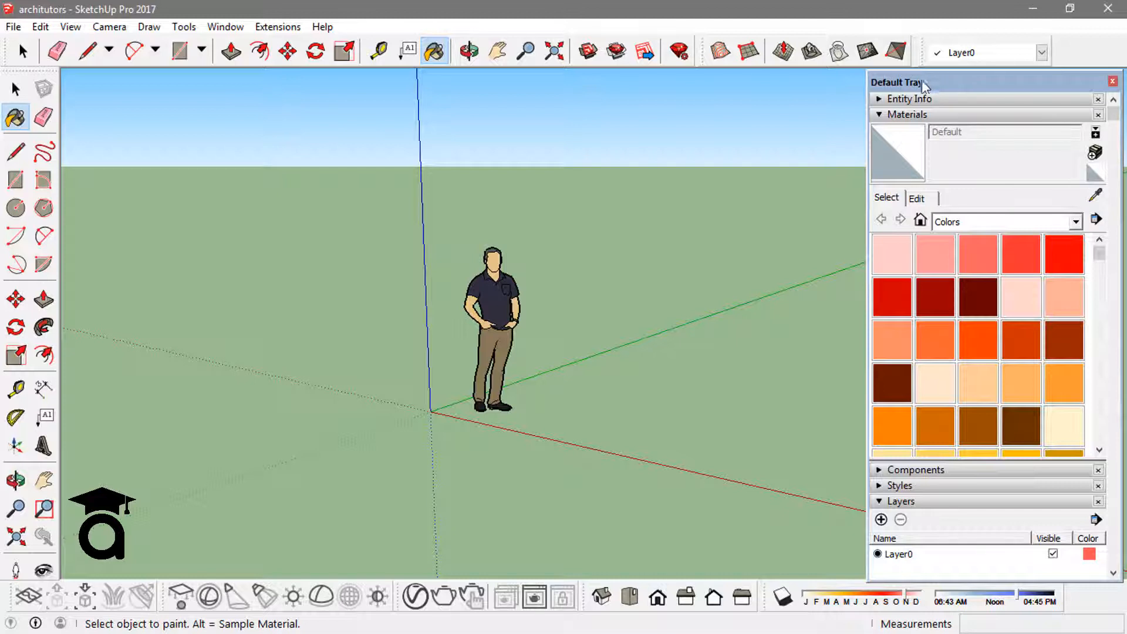
{"action": "left_click", "coordinate": [878, 115]}
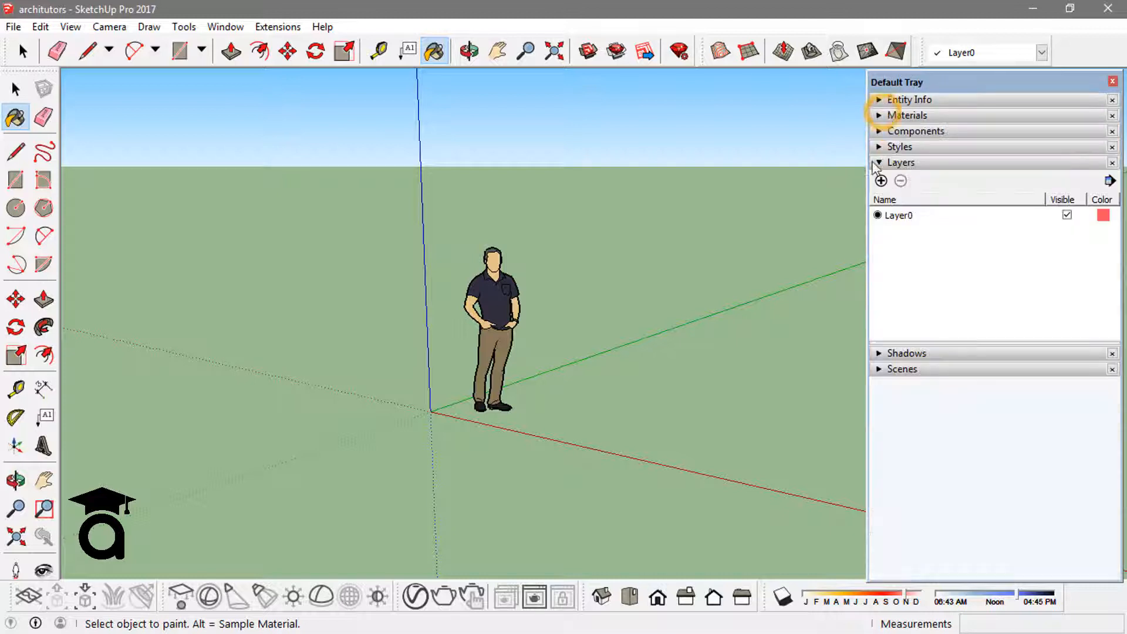
{"action": "left_click", "coordinate": [878, 162]}
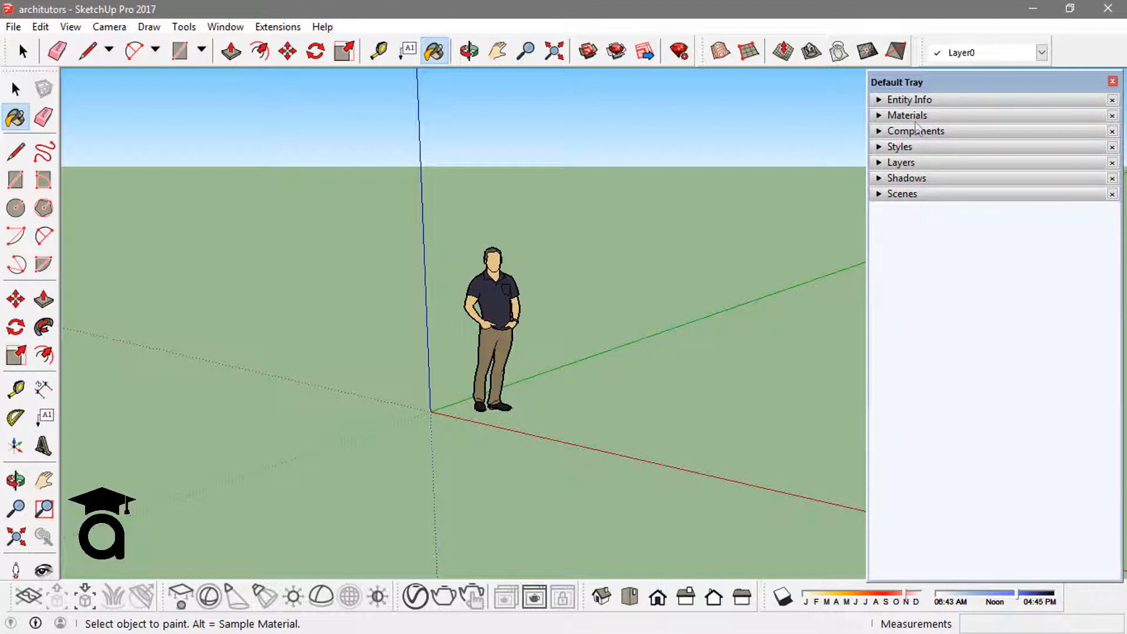
{"action": "mouse_move", "coordinate": [1092, 94]}
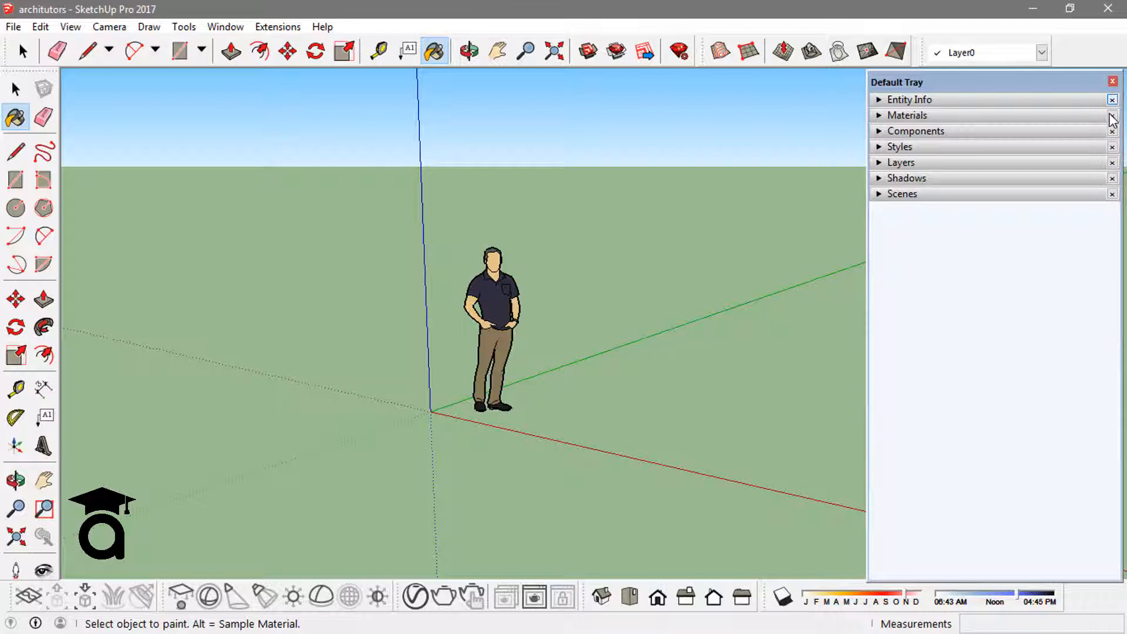
{"action": "mouse_move", "coordinate": [1114, 171]}
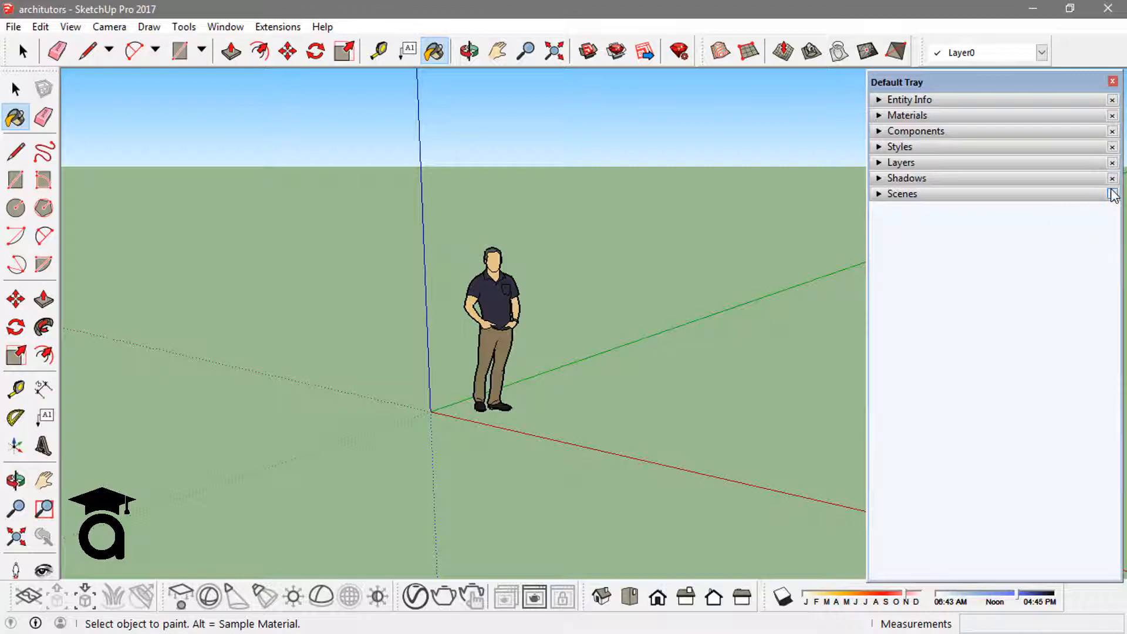
{"action": "mouse_move", "coordinate": [1113, 194]}
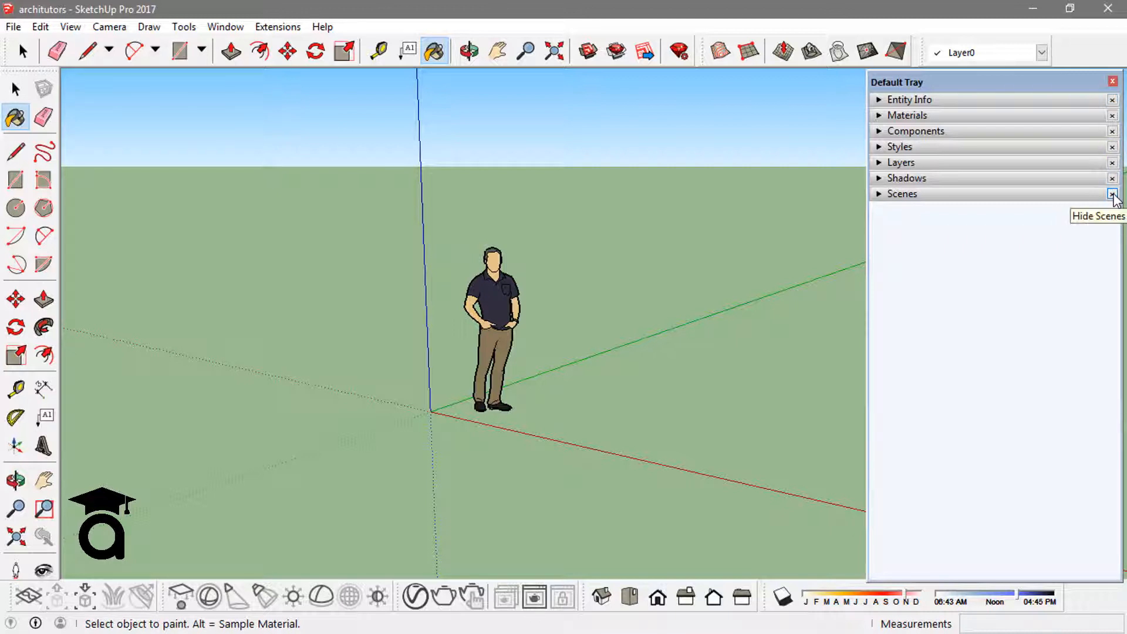
{"action": "left_click", "coordinate": [1114, 194]}
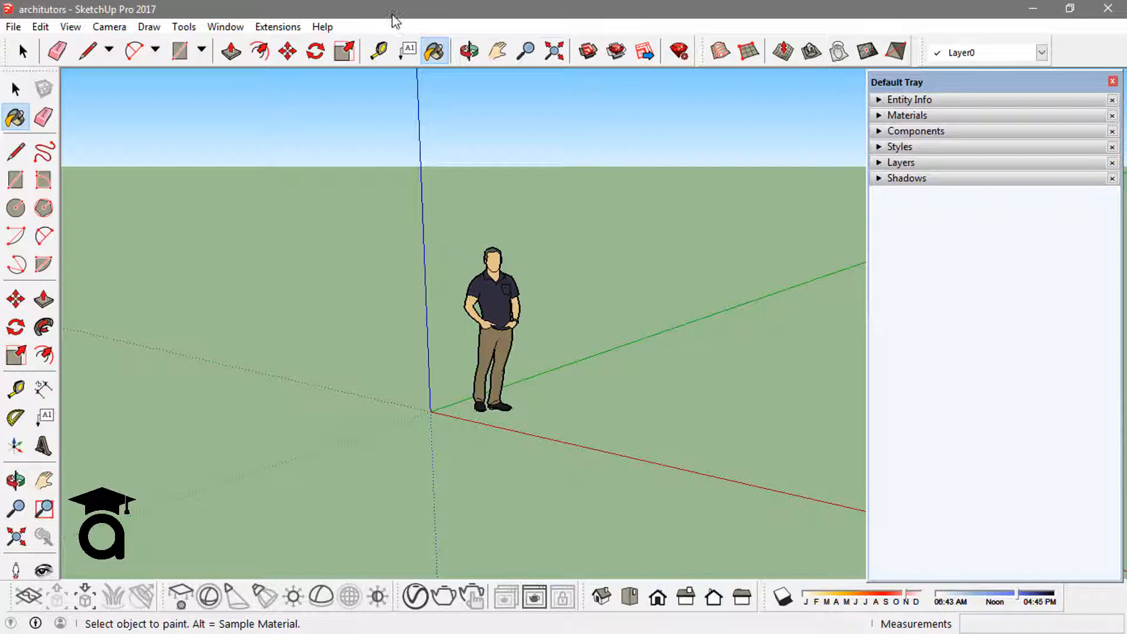
Step: Add the Outliner panel to the Default Tray and re-enable Scenes
{"action": "left_click", "coordinate": [224, 26]}
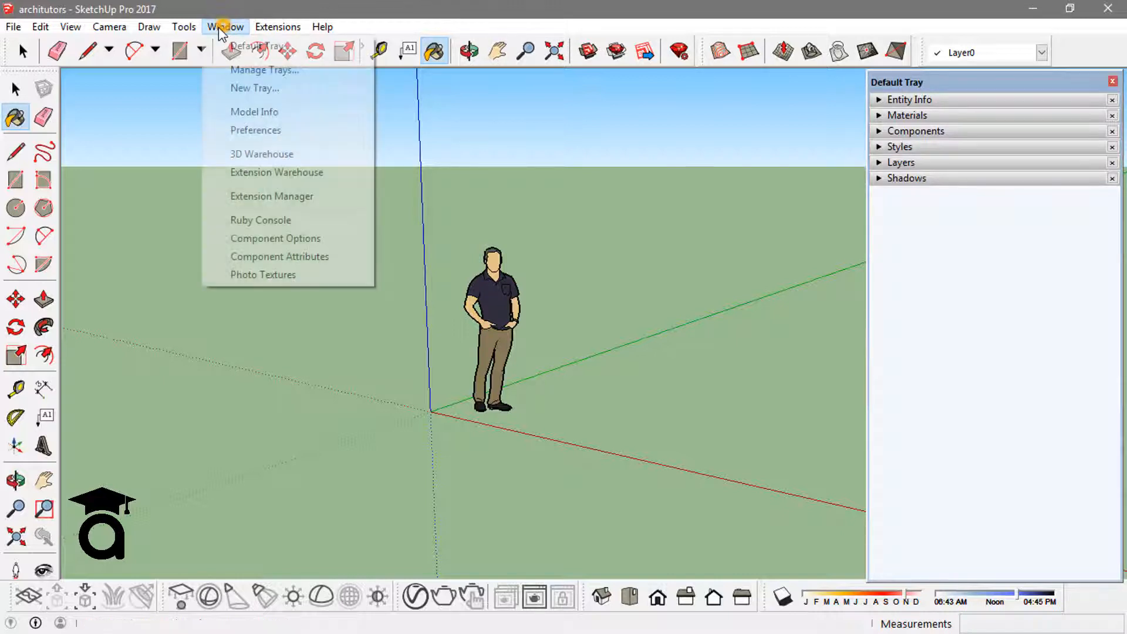
{"action": "mouse_move", "coordinate": [257, 45]}
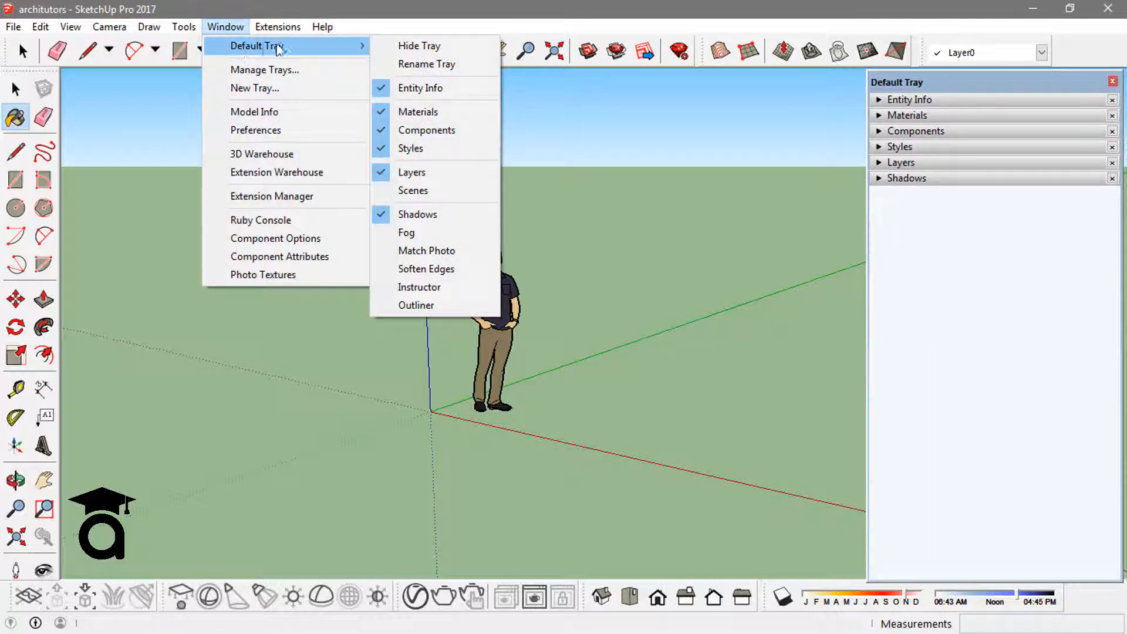
{"action": "mouse_move", "coordinate": [418, 112]}
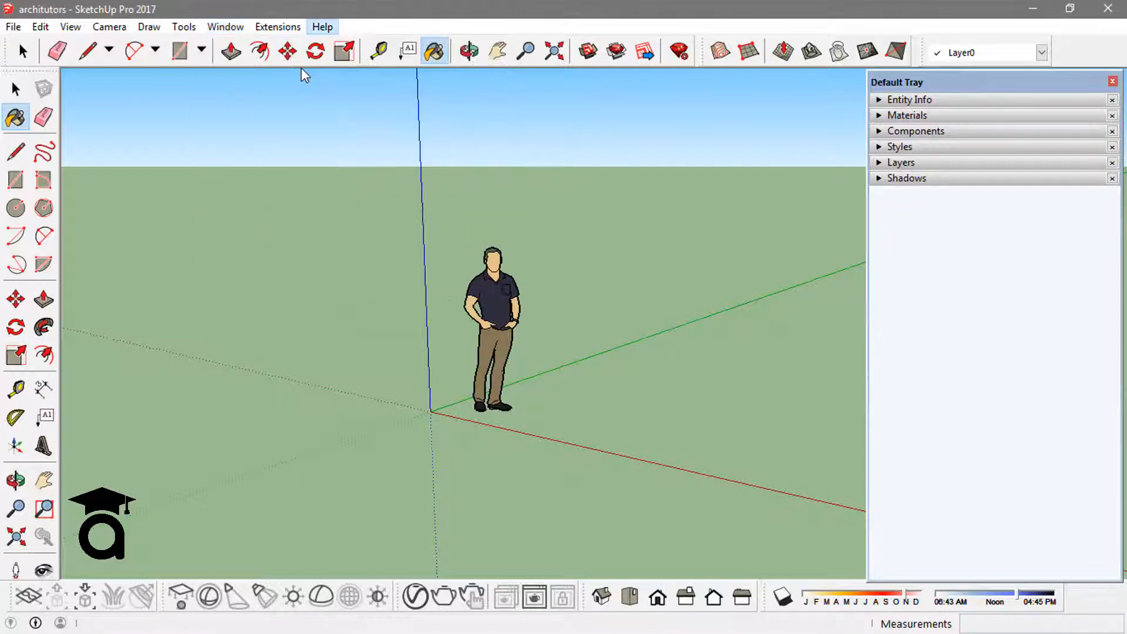
{"action": "left_click", "coordinate": [277, 26]}
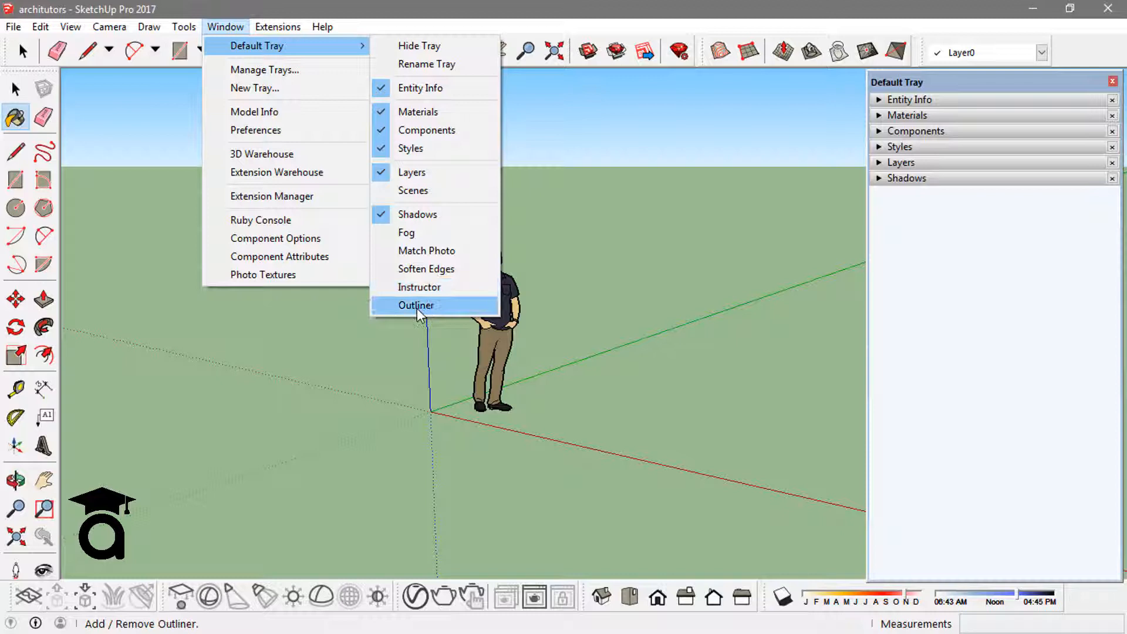
{"action": "mouse_move", "coordinate": [429, 312]}
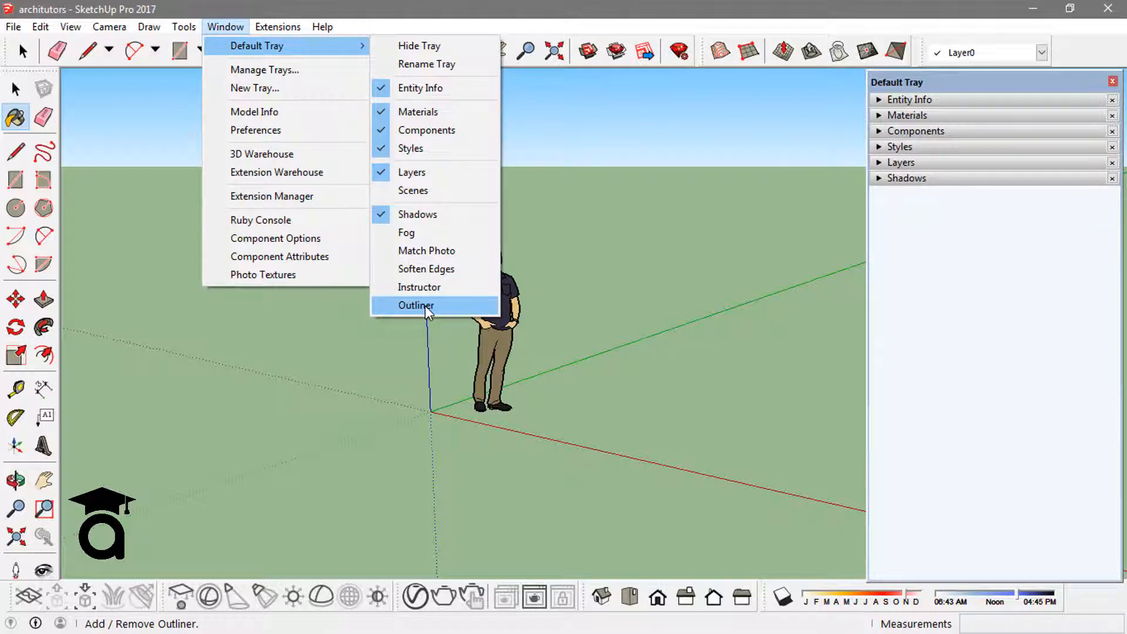
{"action": "left_click", "coordinate": [417, 305]}
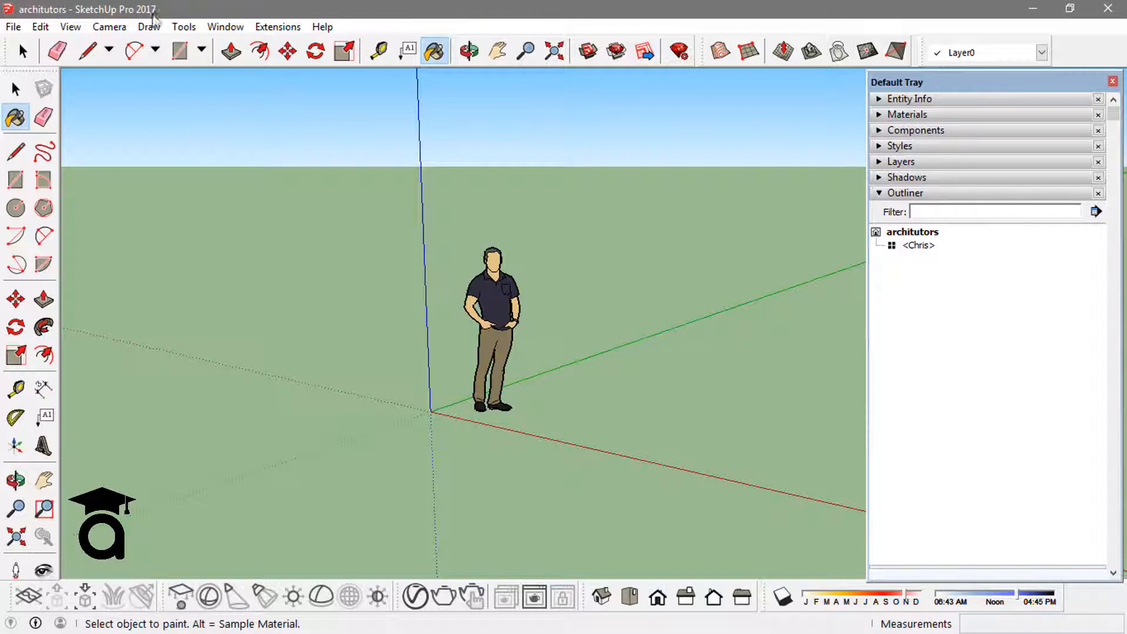
{"action": "left_click", "coordinate": [225, 26]}
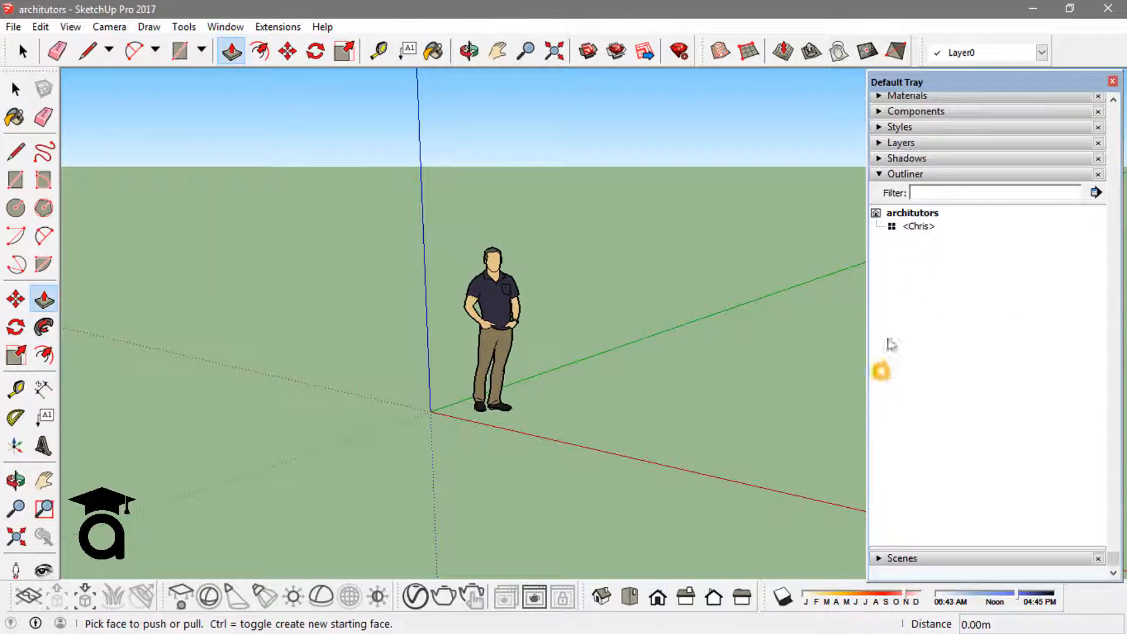
Step: Toggle Layers off and on and move Scenes under Entity Info in the Default Tray
{"action": "left_click", "coordinate": [225, 26]}
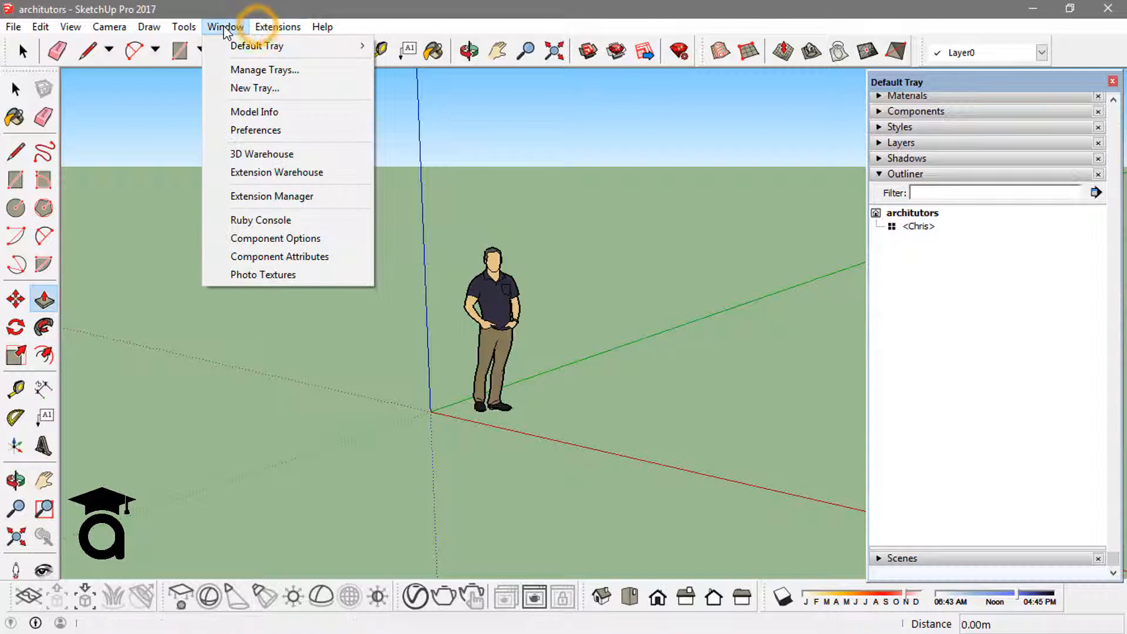
{"action": "mouse_move", "coordinate": [257, 46]}
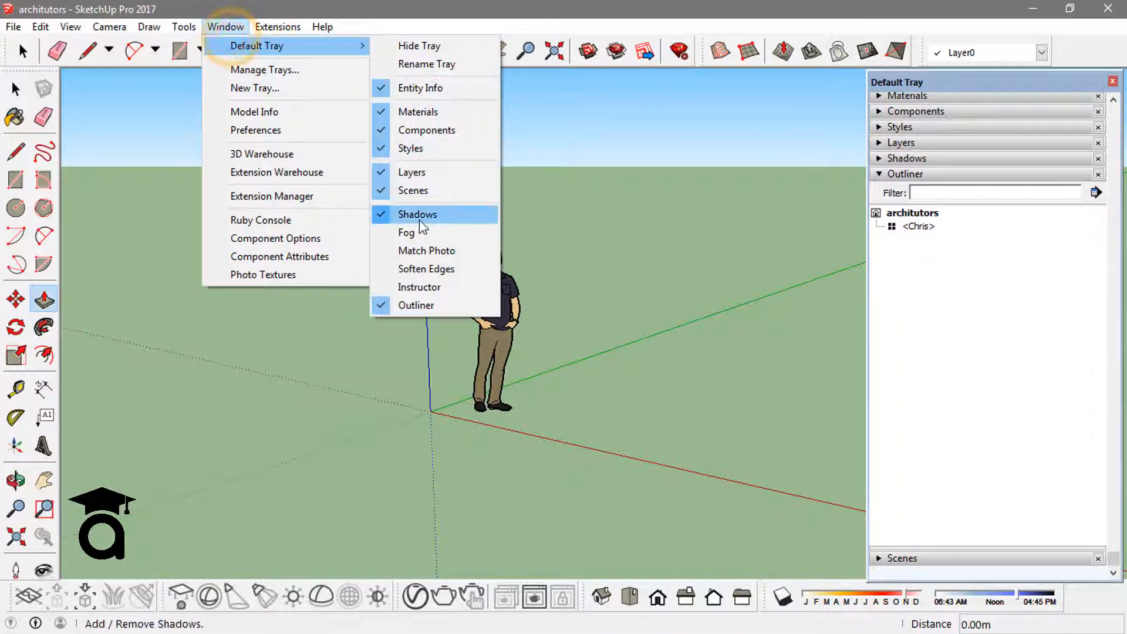
{"action": "mouse_move", "coordinate": [412, 172]}
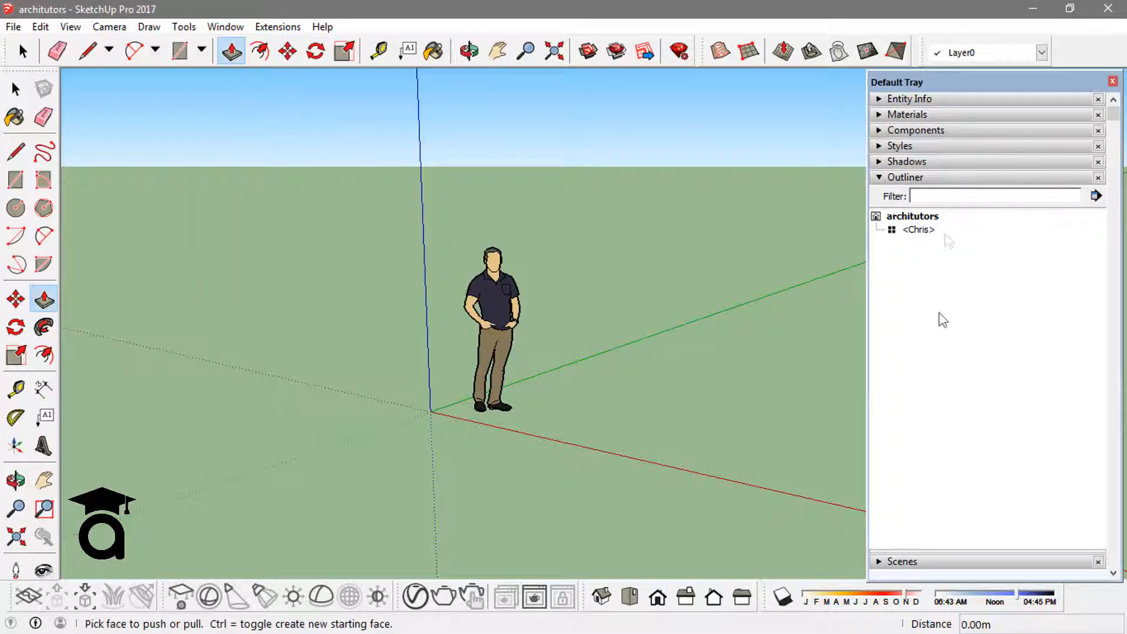
{"action": "mouse_move", "coordinate": [930, 185]}
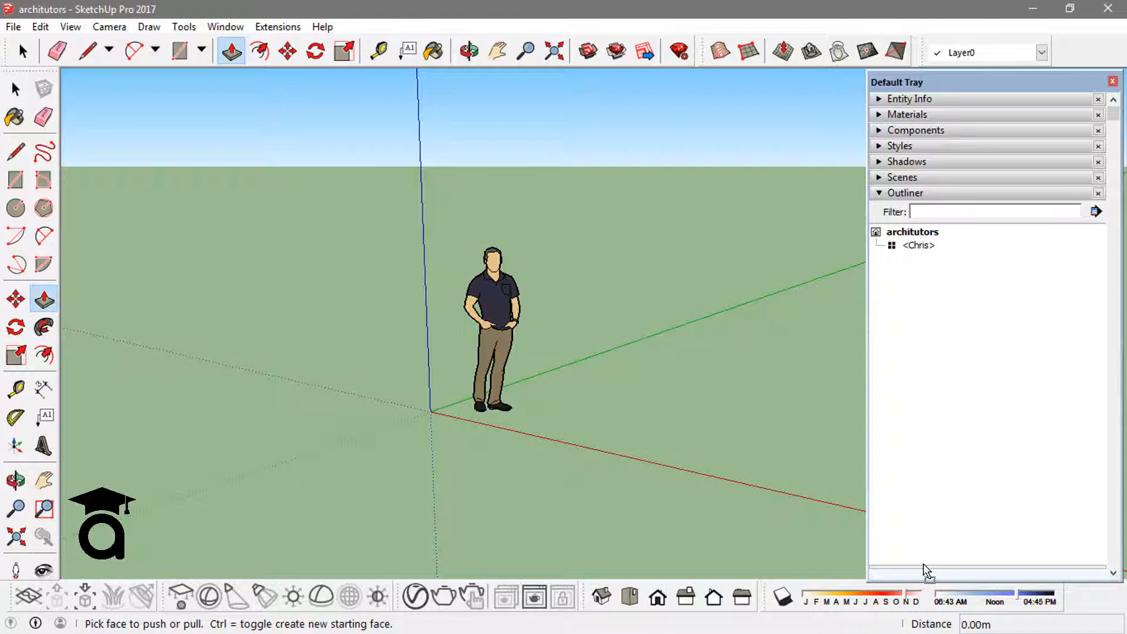
{"action": "left_click", "coordinate": [906, 193]}
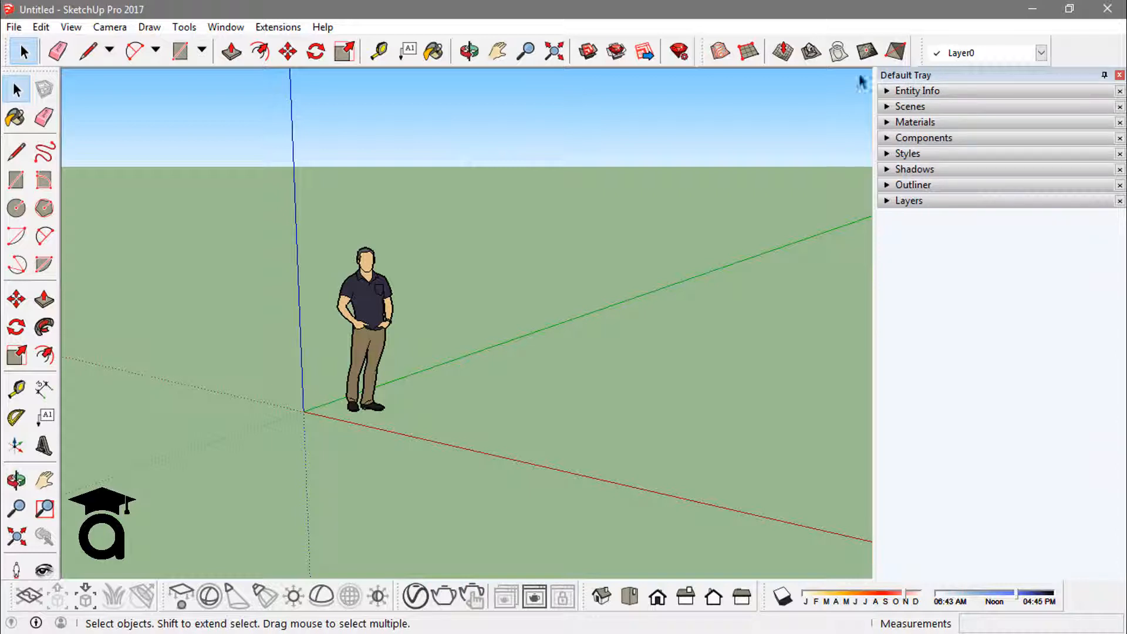
Step: In Manage Trays, add Fog and another panel to the Default Tray, then start Tray 1
{"action": "left_click", "coordinate": [225, 27]}
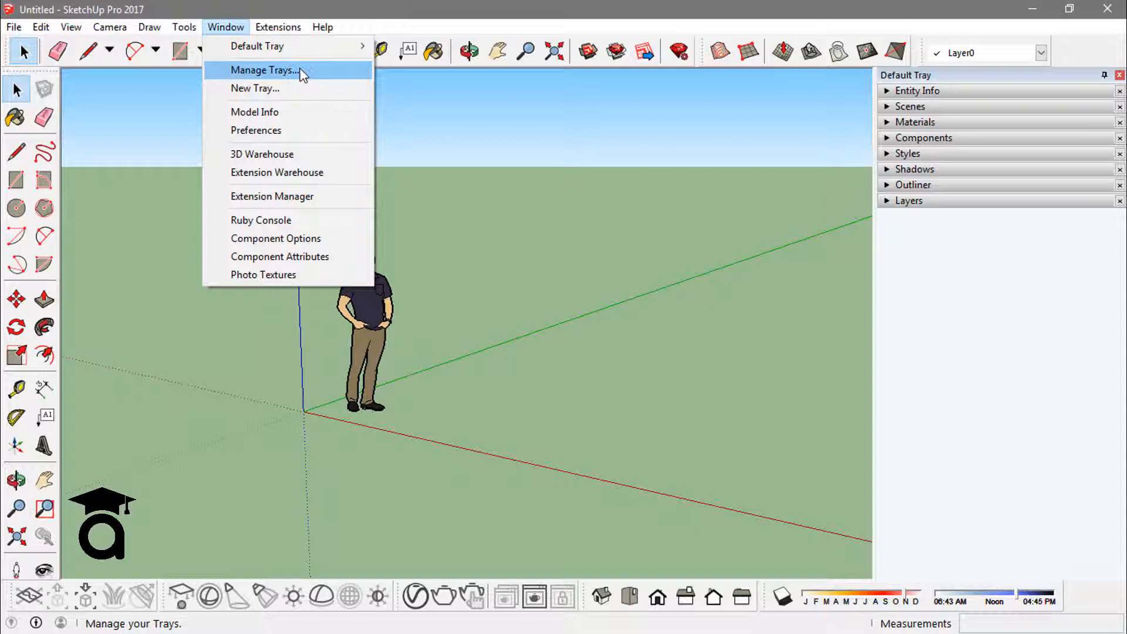
{"action": "left_click", "coordinate": [265, 70]}
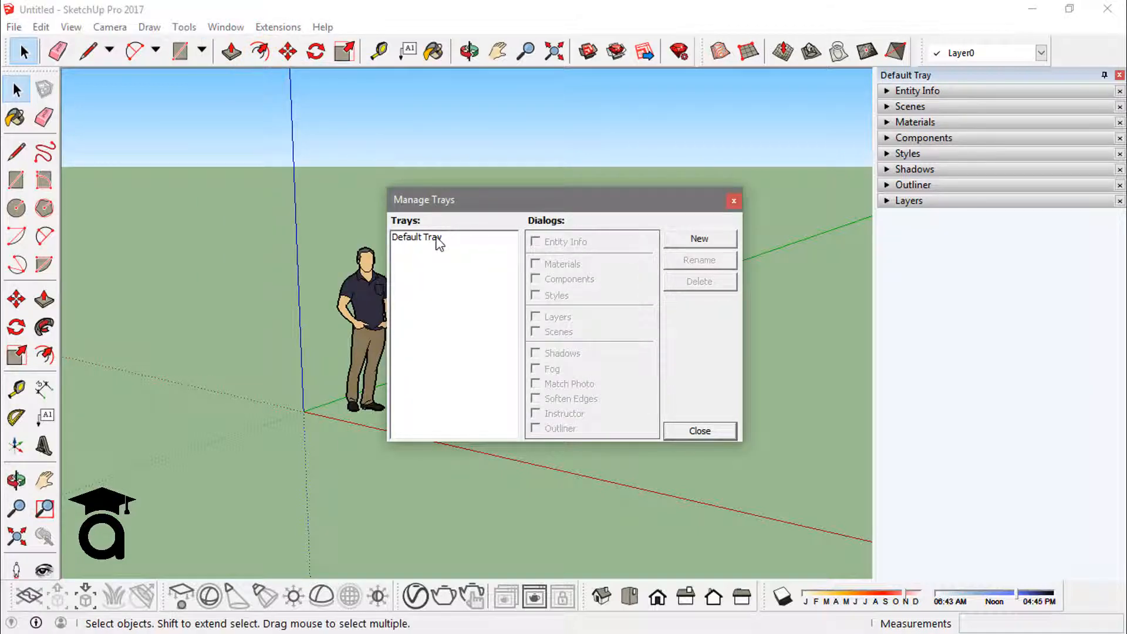
{"action": "left_click", "coordinate": [416, 238]}
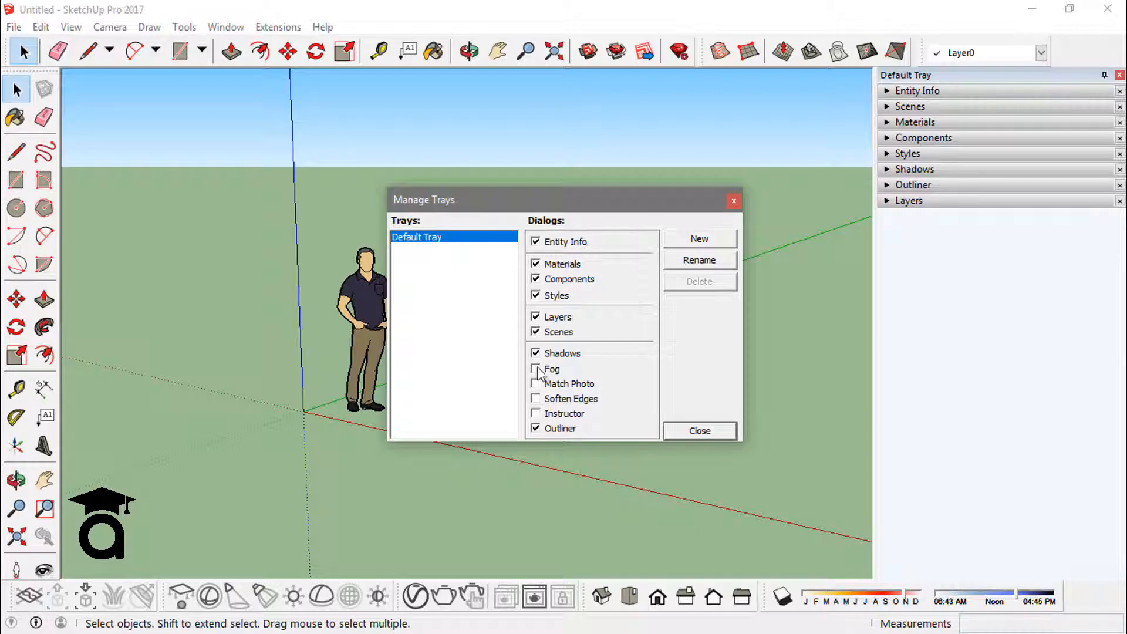
{"action": "left_click", "coordinate": [536, 383]}
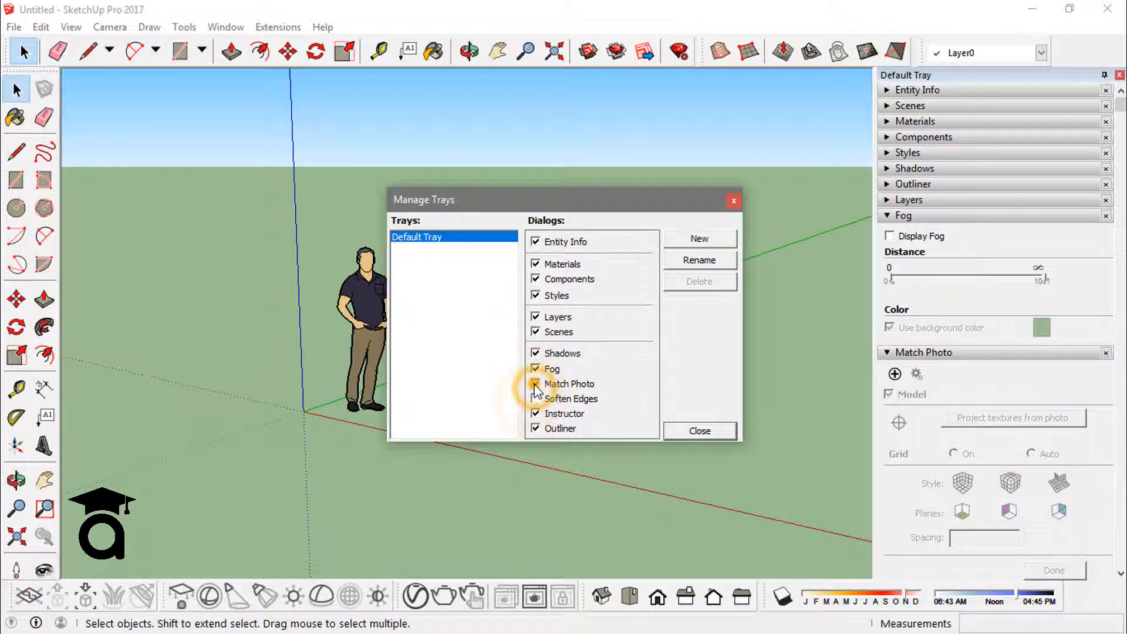
{"action": "left_click", "coordinate": [536, 384]}
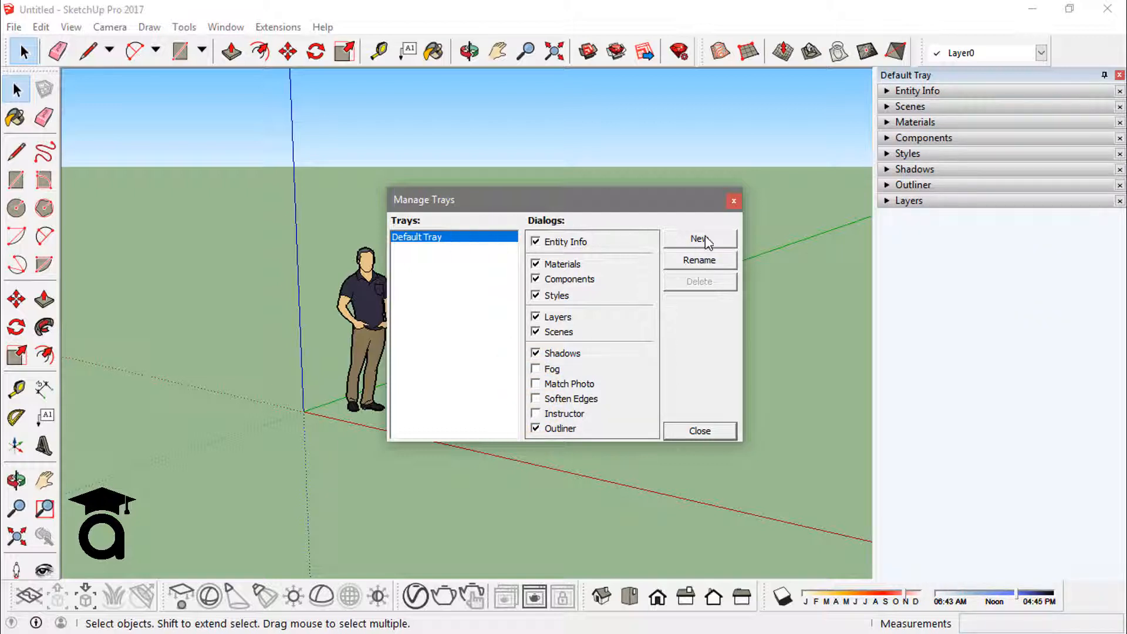
{"action": "left_click", "coordinate": [699, 238]}
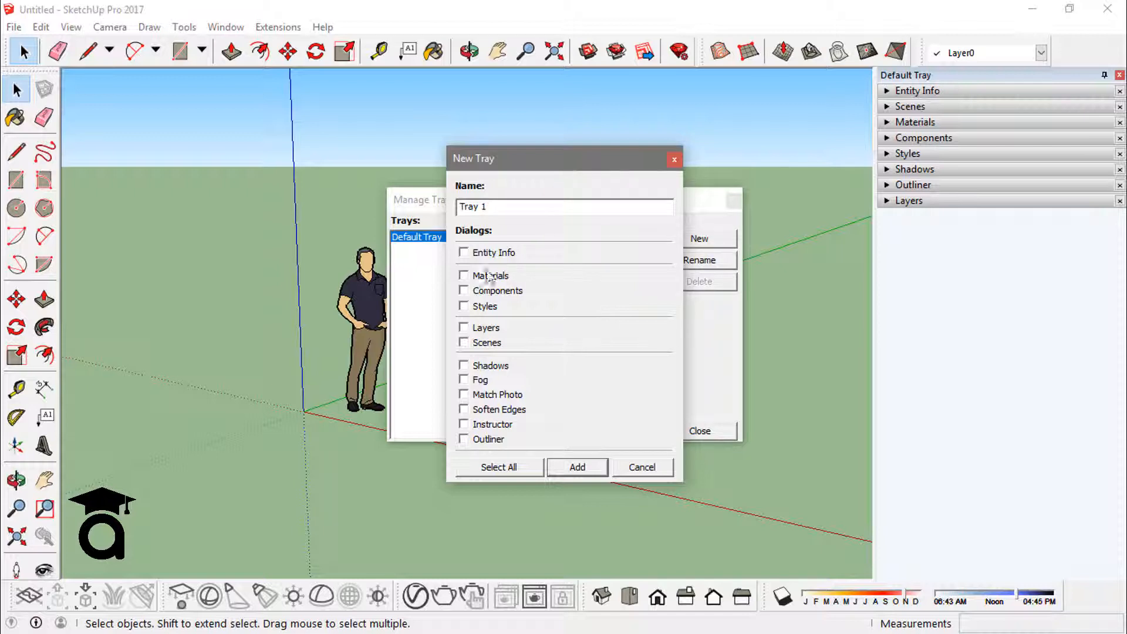
Step: Create Tray 1 with Materials, Components, Styles, Layers and Scenes, then close the manager
{"action": "left_click", "coordinate": [464, 305]}
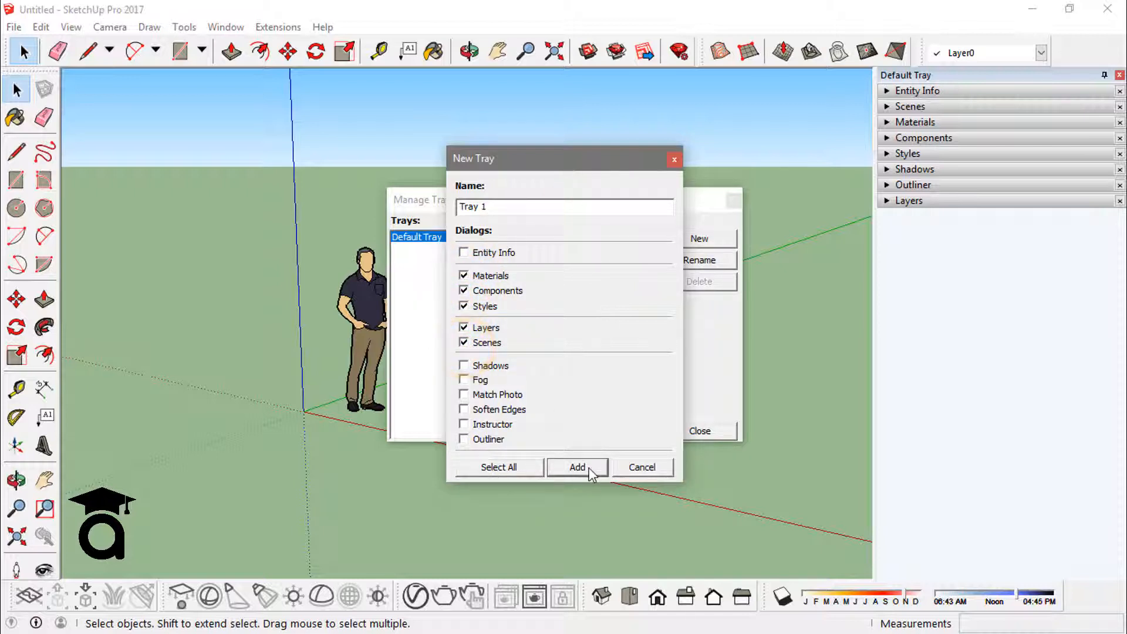
{"action": "left_click", "coordinate": [578, 467]}
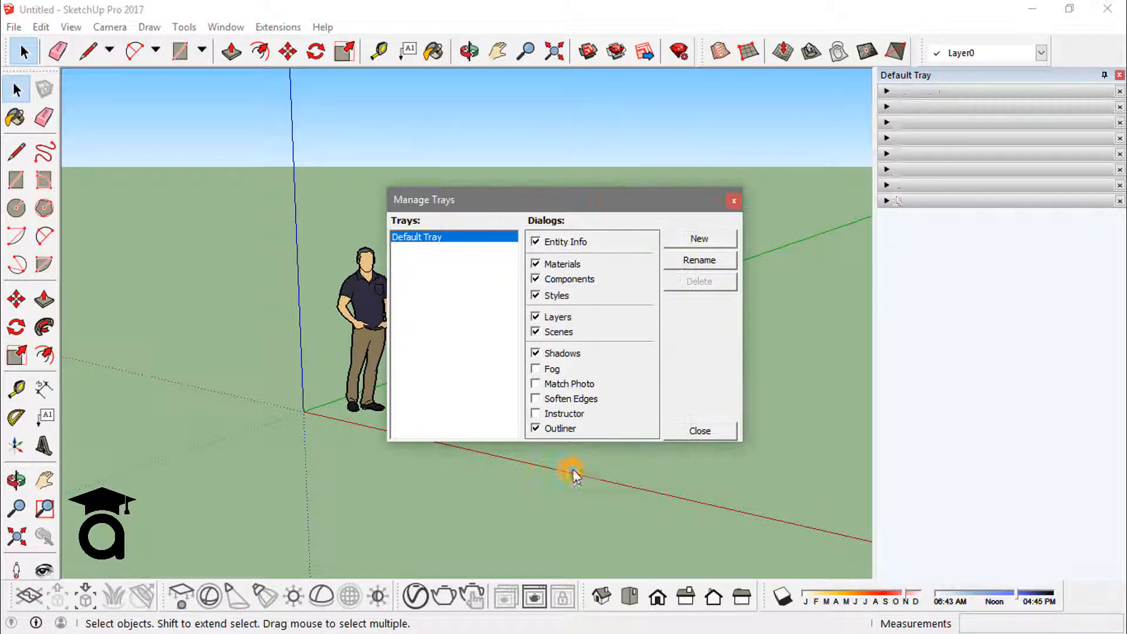
{"action": "left_click", "coordinate": [698, 239]}
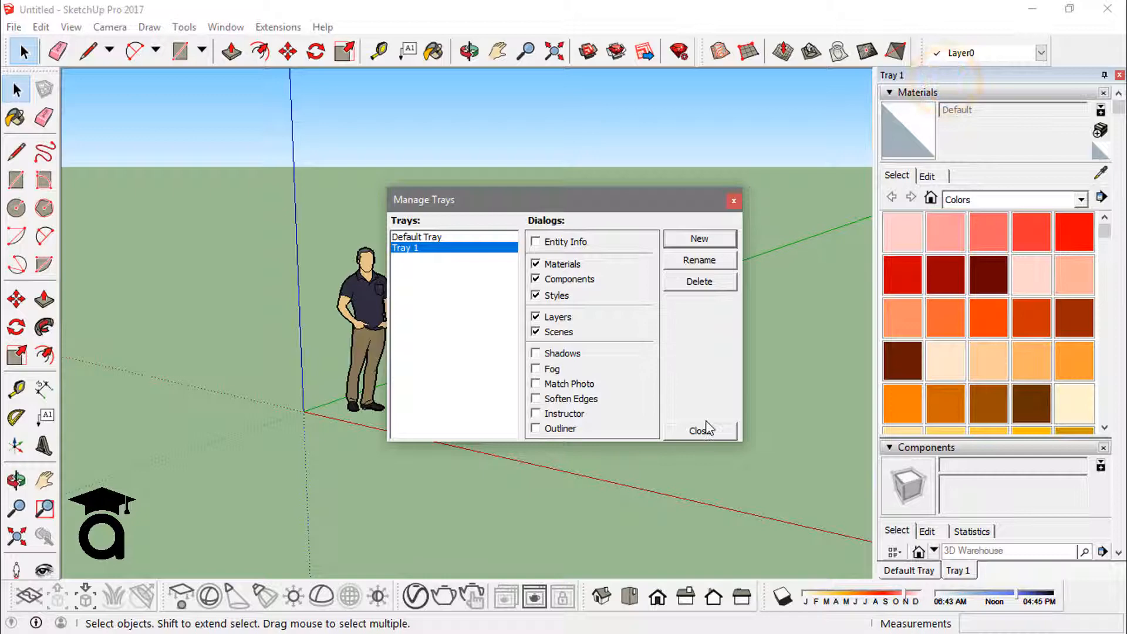
{"action": "left_click", "coordinate": [699, 429]}
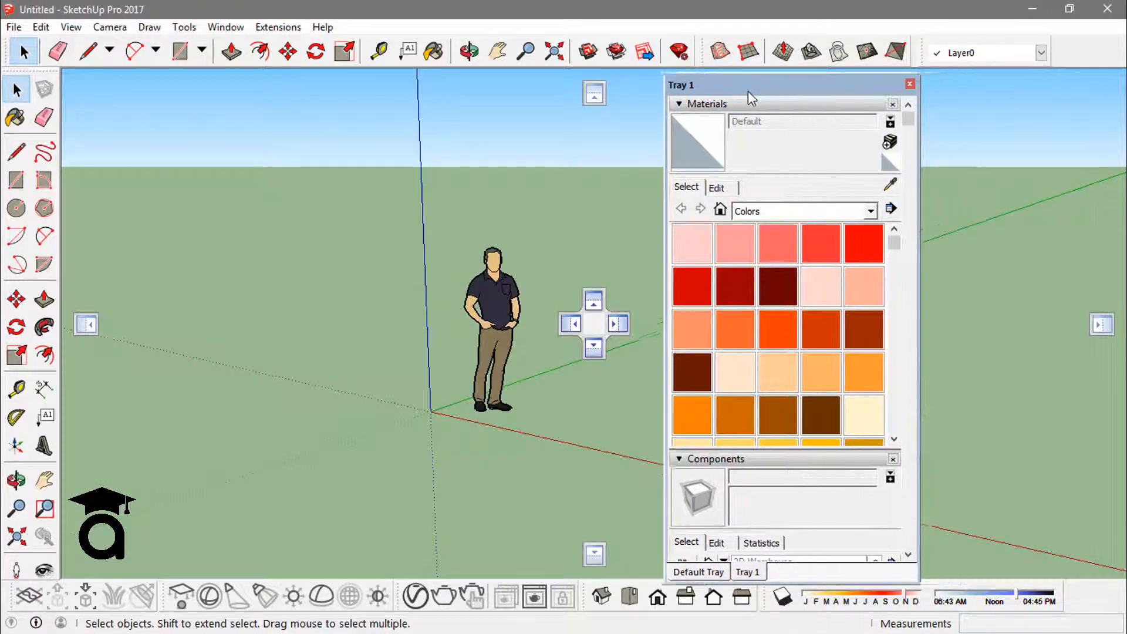
Step: Collapse the Materials, Components and Styles panels in Tray 1
{"action": "left_click", "coordinate": [708, 102]}
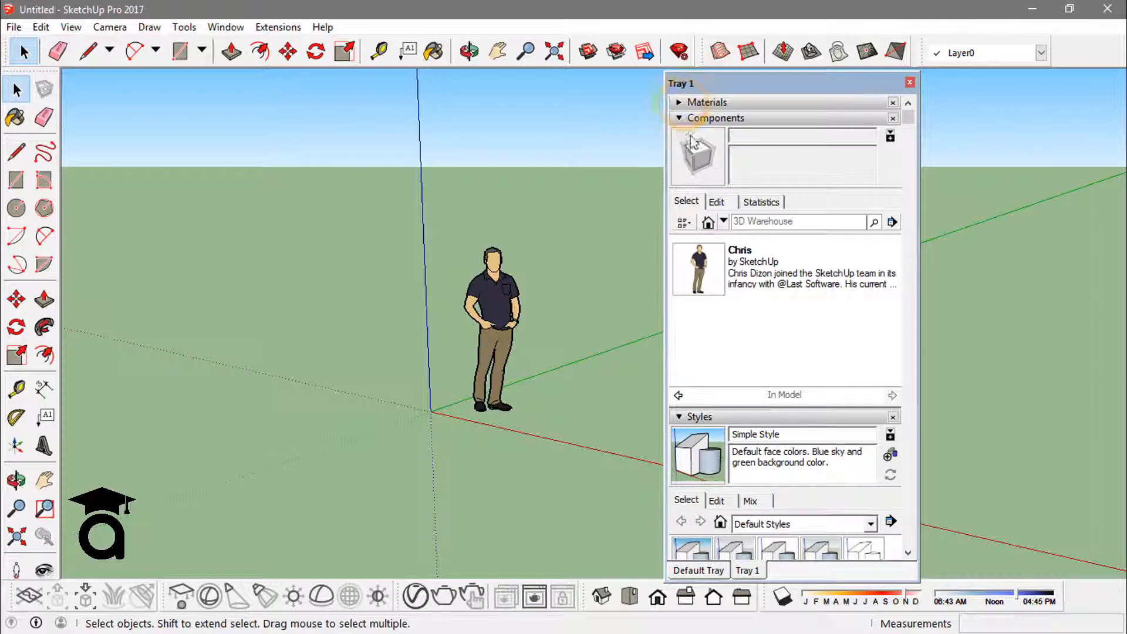
{"action": "left_click", "coordinate": [678, 118]}
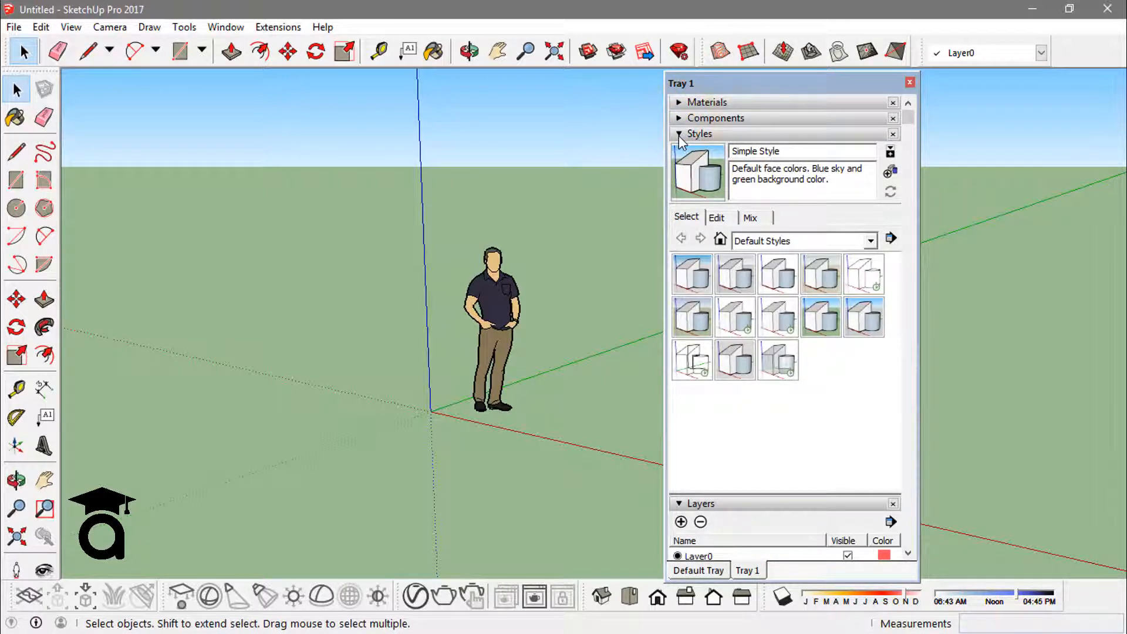
{"action": "left_click", "coordinate": [699, 134]}
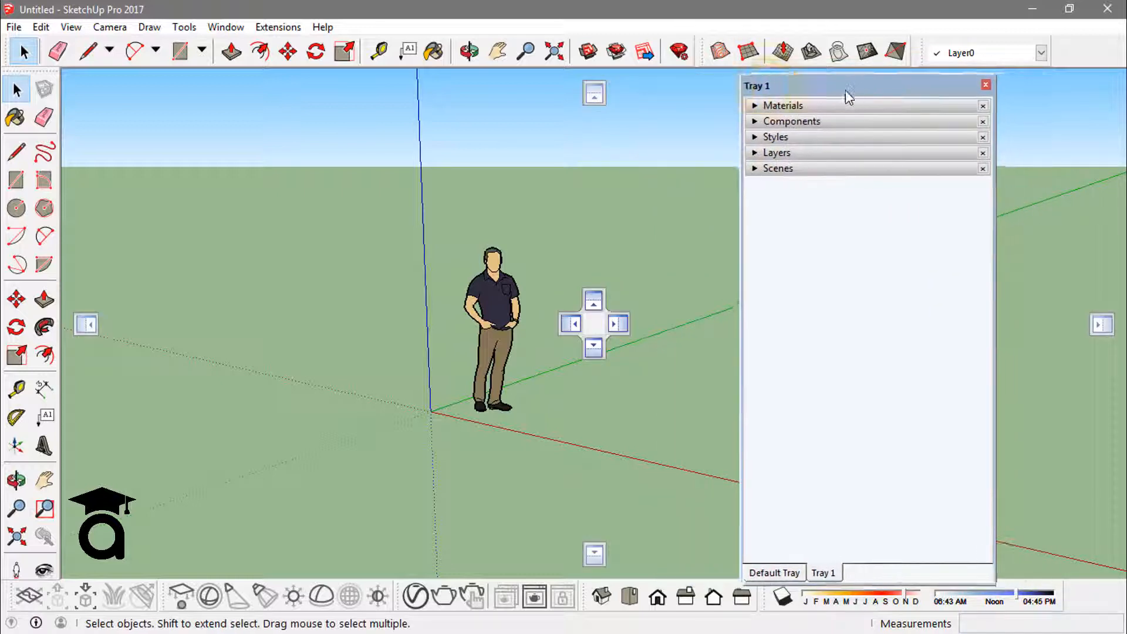
Step: Start a new tray from the Window menu, then cancel the Tray 2 dialog
{"action": "left_click", "coordinate": [225, 26]}
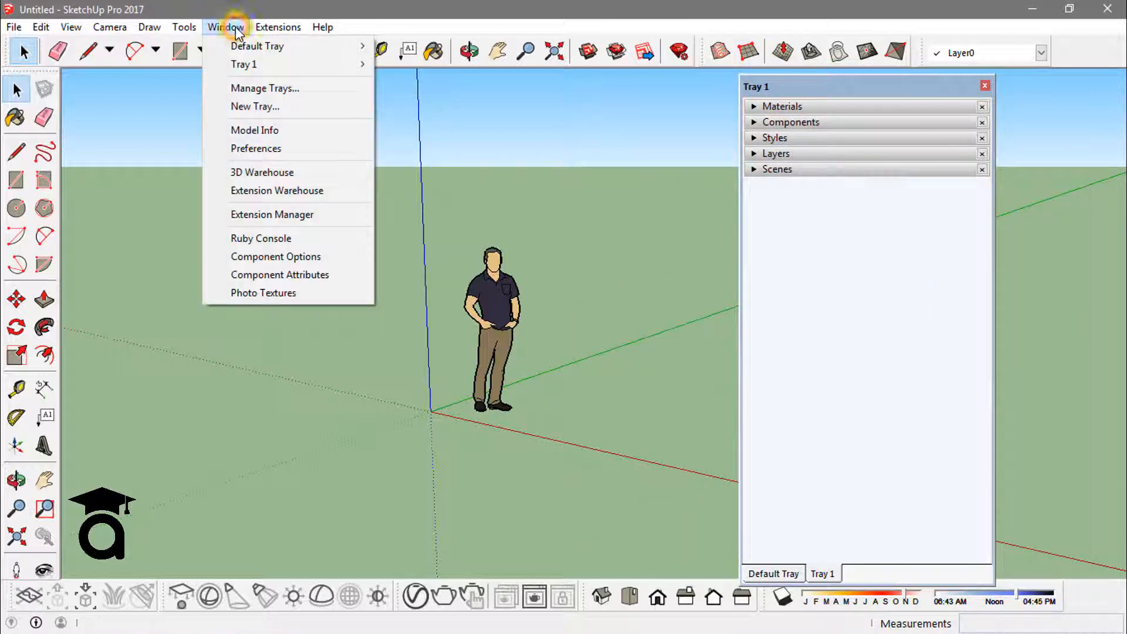
{"action": "mouse_move", "coordinate": [282, 106]}
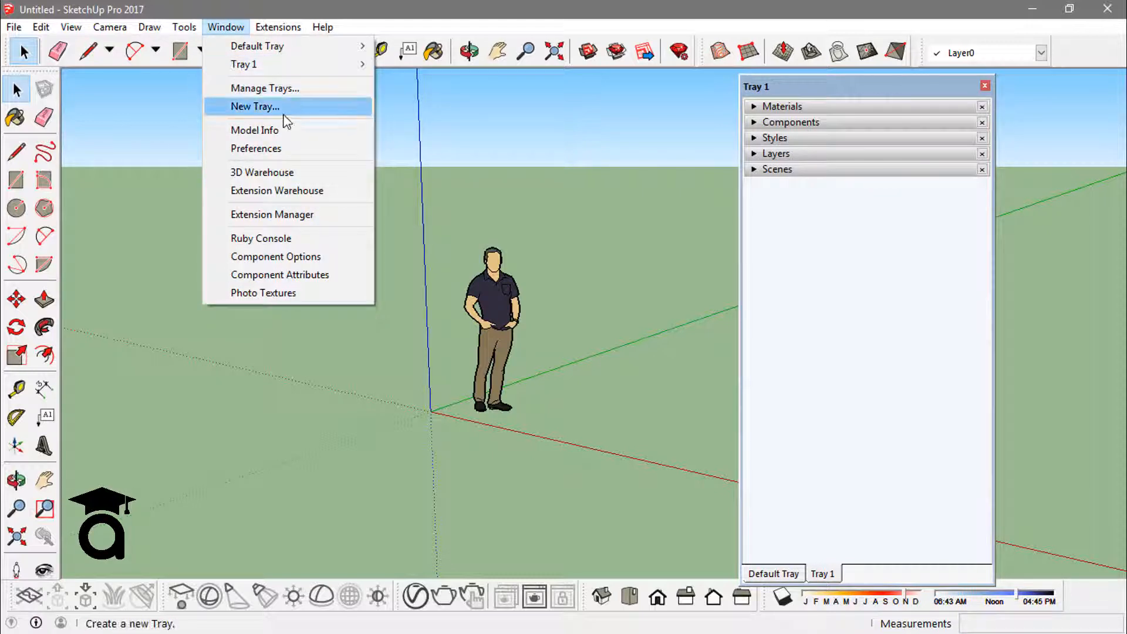
{"action": "left_click", "coordinate": [254, 106]}
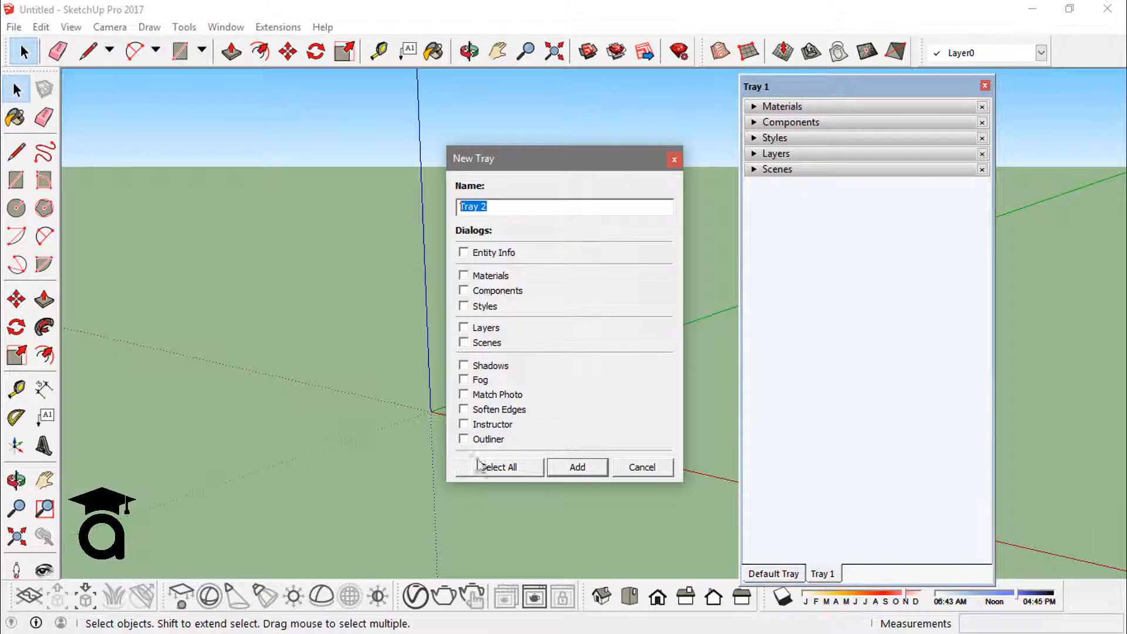
{"action": "mouse_move", "coordinate": [579, 489]}
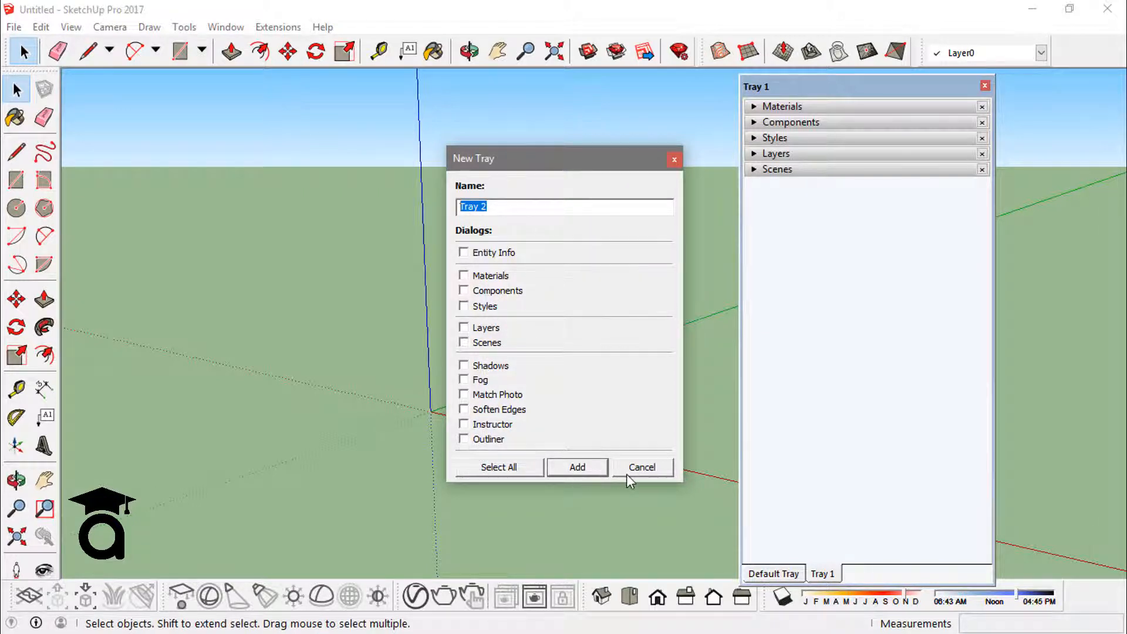
{"action": "left_click", "coordinate": [642, 467]}
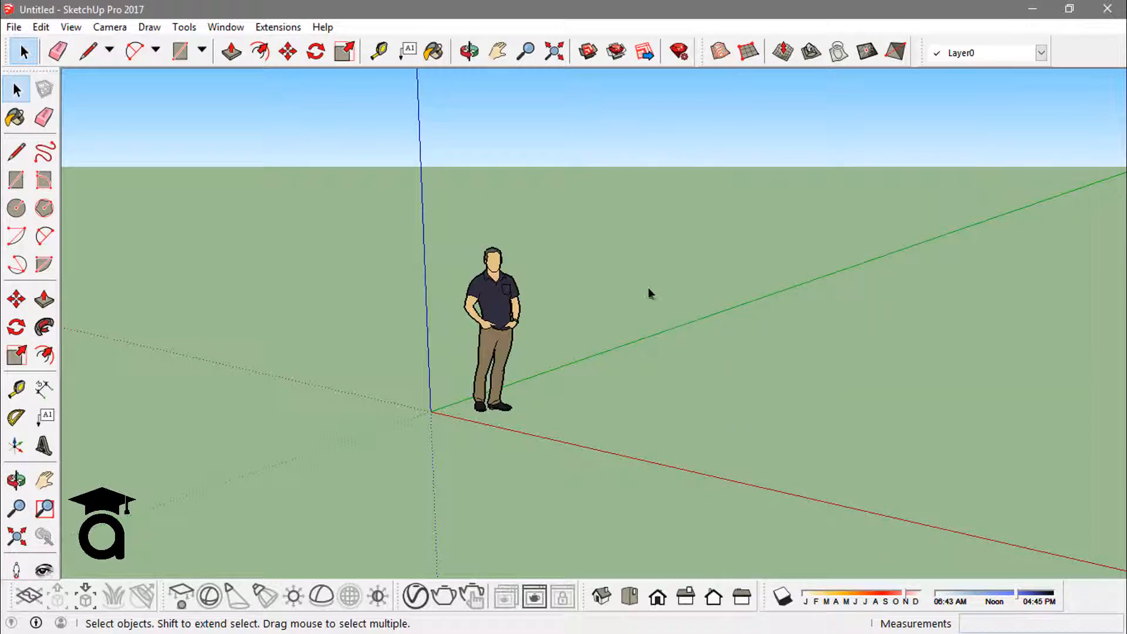
{"action": "mouse_move", "coordinate": [608, 248]}
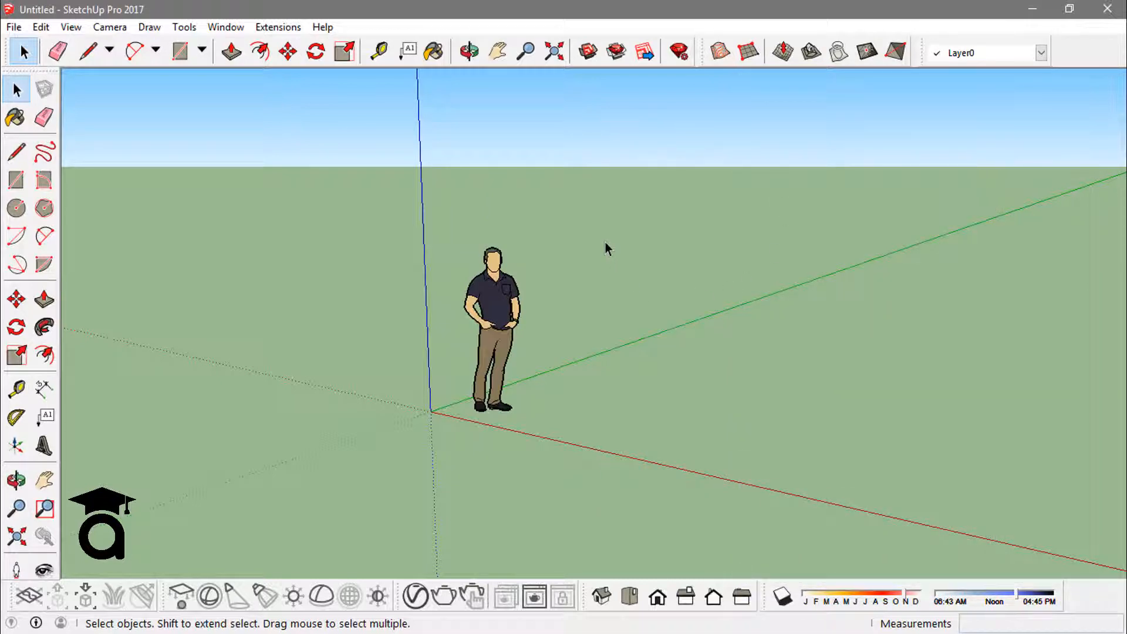
{"action": "mouse_move", "coordinate": [776, 217]}
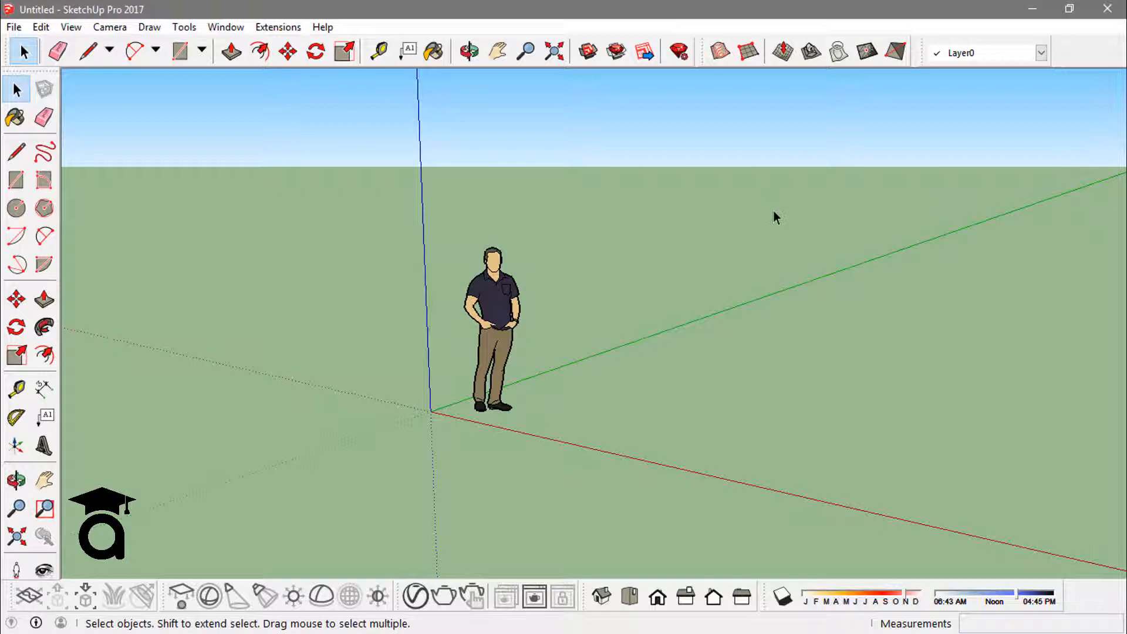
{"action": "mouse_move", "coordinate": [765, 288]}
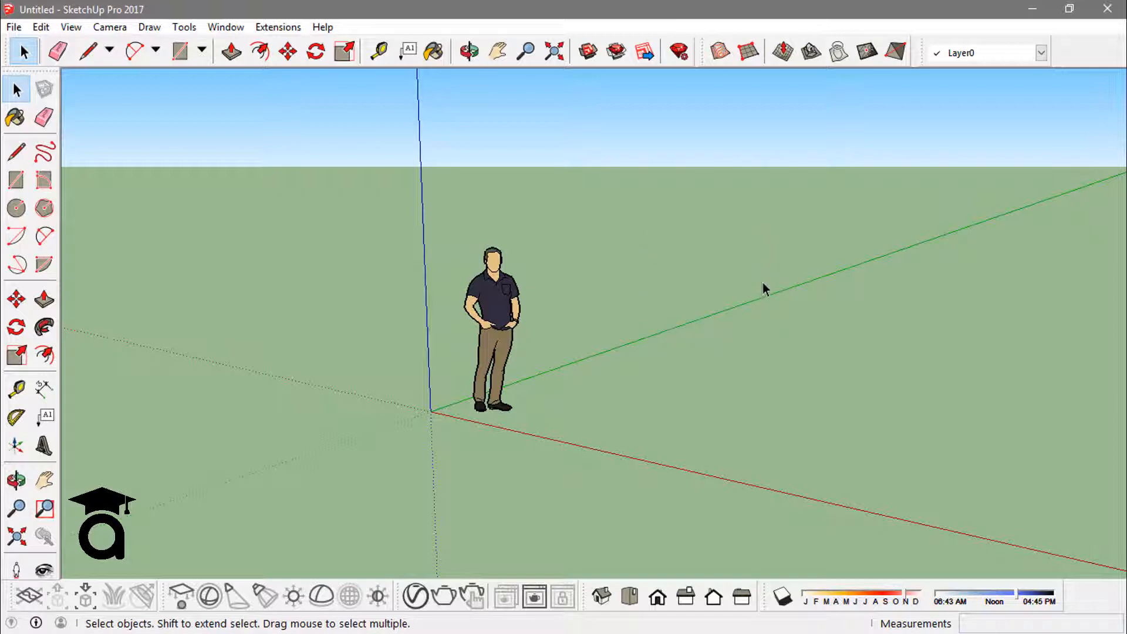
{"action": "mouse_move", "coordinate": [688, 214]}
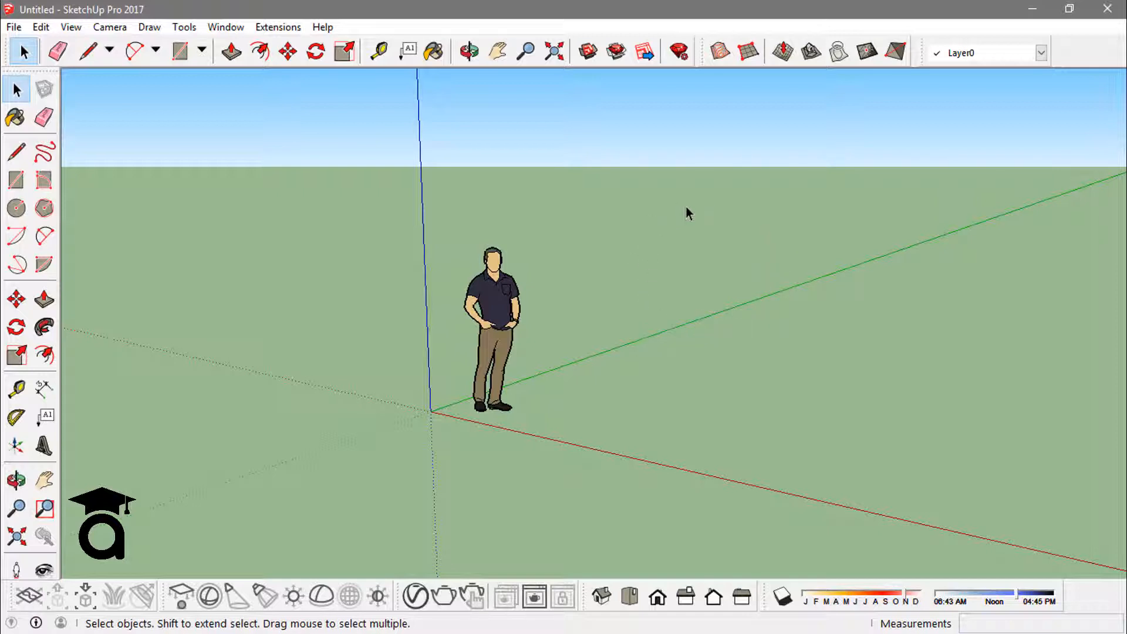
Step: Select Paint Bucket, move Tray 1 right, show the Default Tray, and bring Tray 1 forward
{"action": "left_click", "coordinate": [432, 51]}
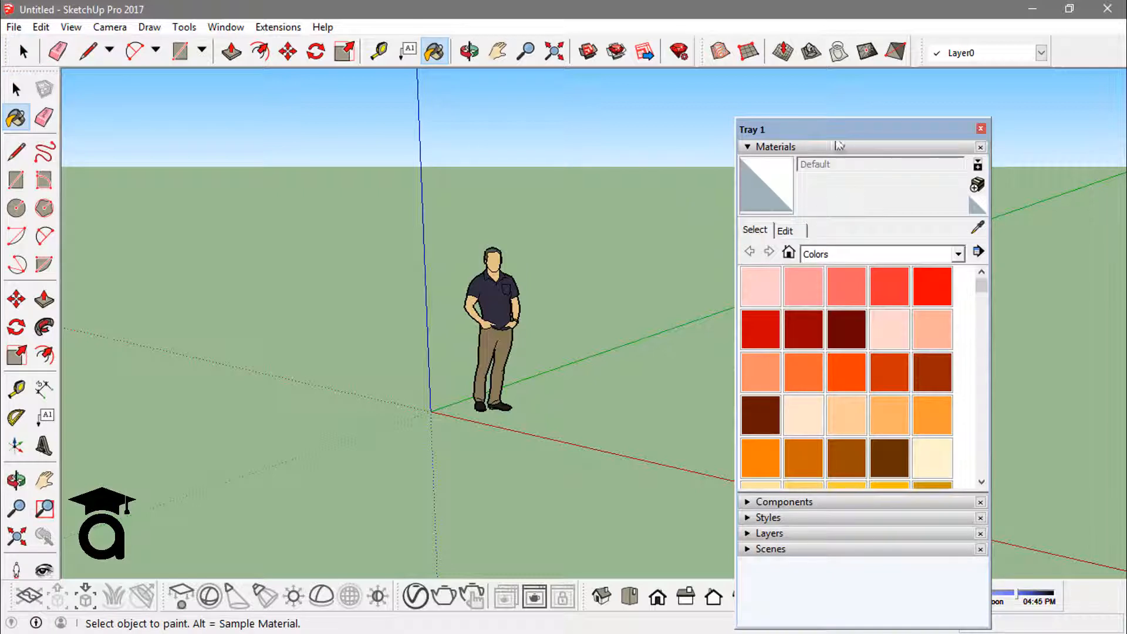
{"action": "left_click_drag", "start_coordinate": [862, 130], "coordinate": [906, 93]}
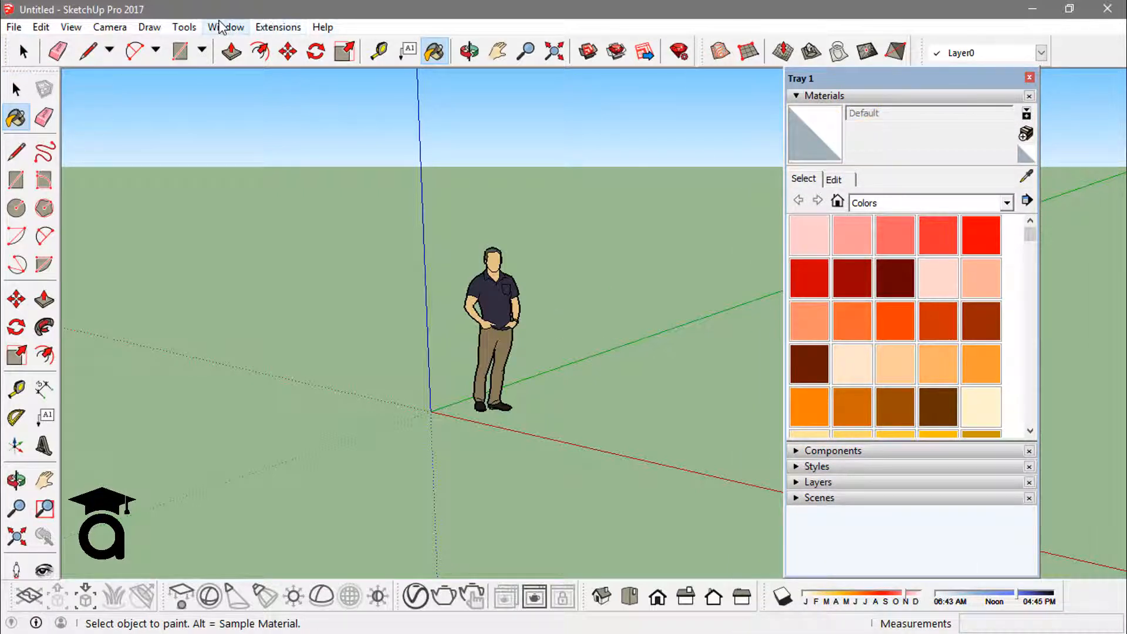
{"action": "left_click", "coordinate": [225, 27]}
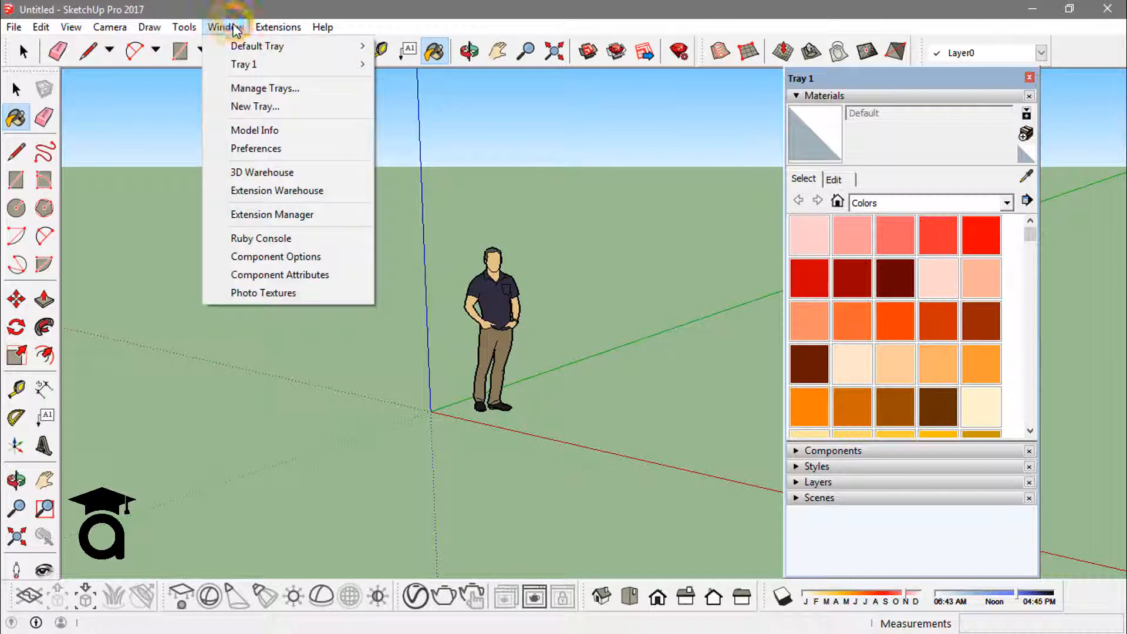
{"action": "mouse_move", "coordinate": [257, 46]}
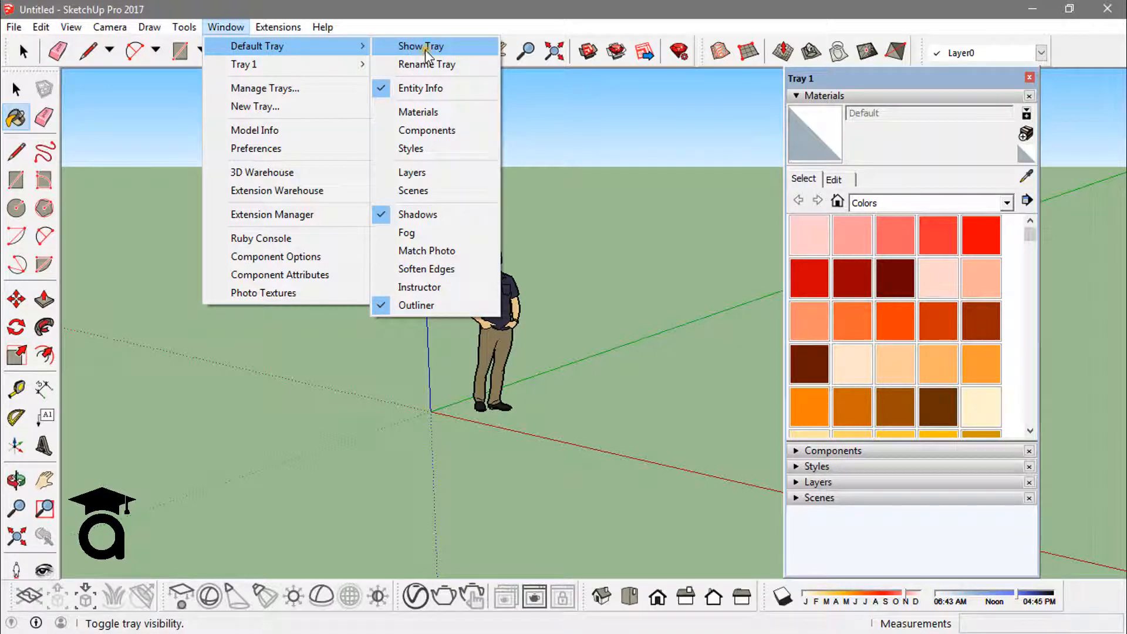
{"action": "left_click", "coordinate": [420, 46]}
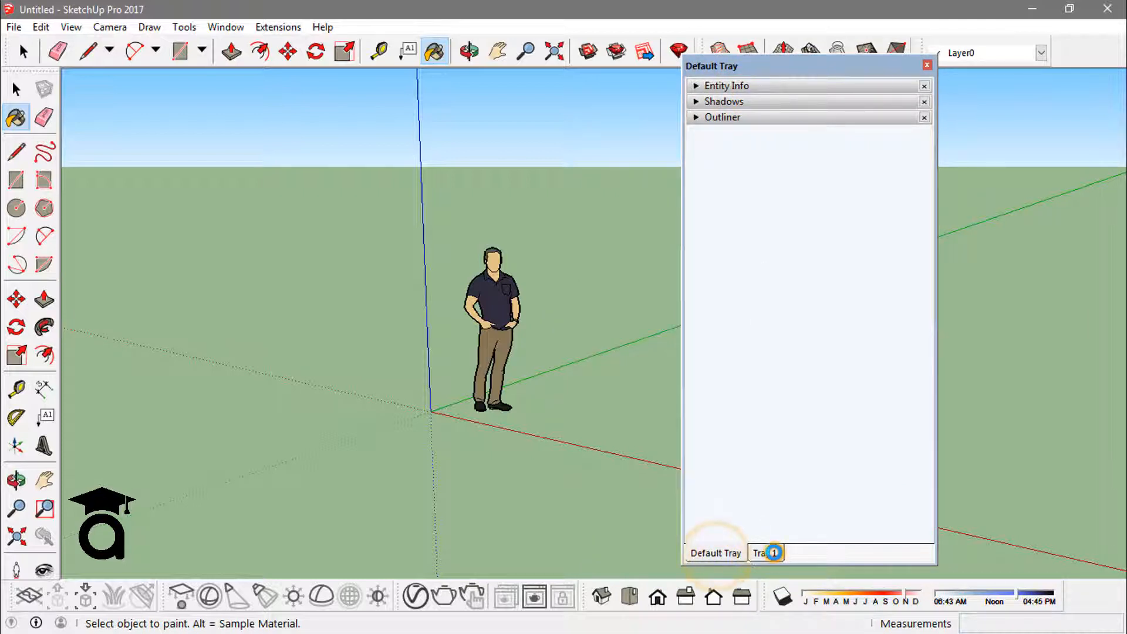
{"action": "left_click", "coordinate": [766, 553]}
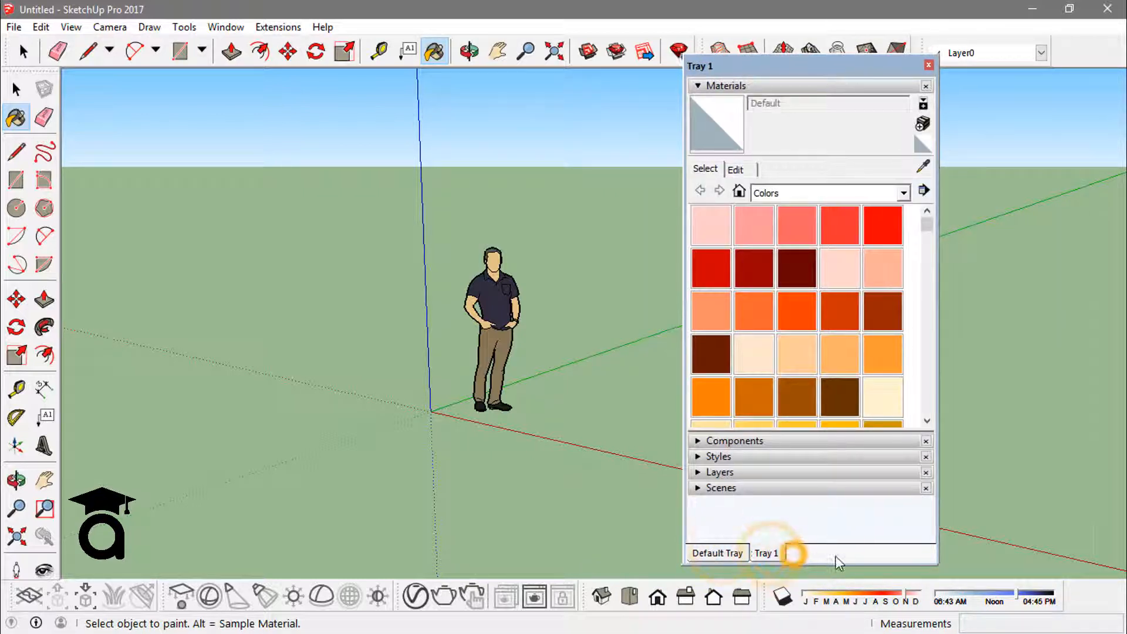